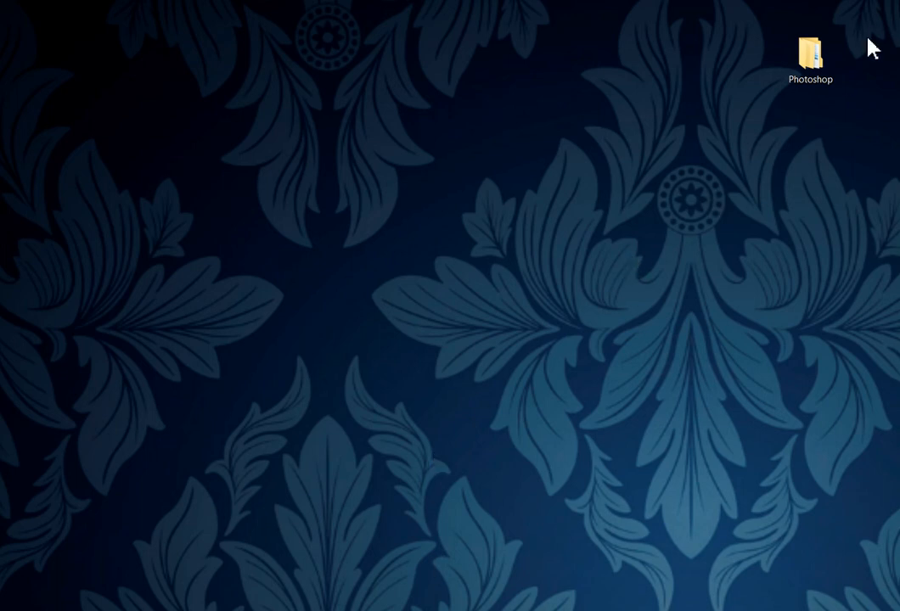
# Step: Open the desktop Photoshop folder, then PHOTOSHOP 01, and select the crop02 photo
pyautogui.click(810, 51)
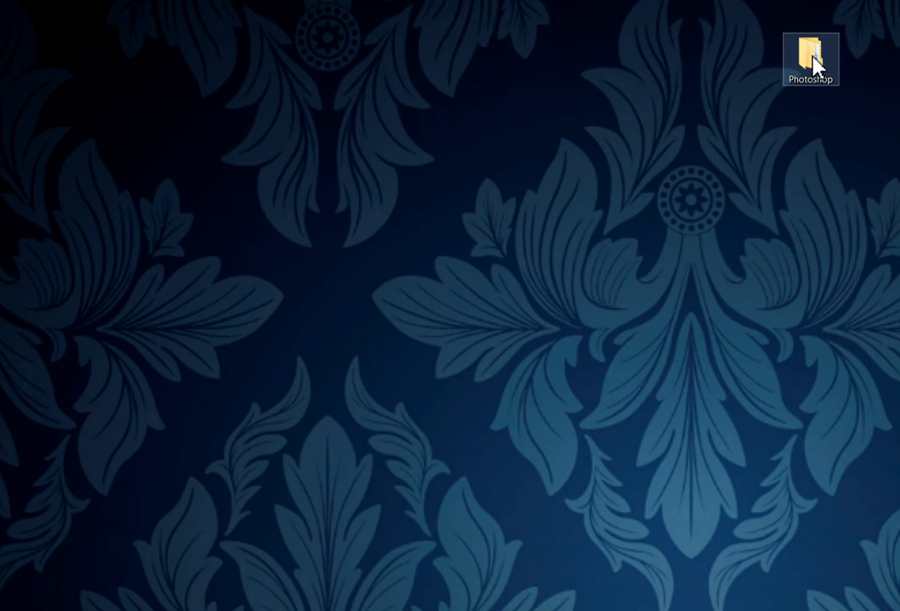
pyautogui.doubleClick(811, 47)
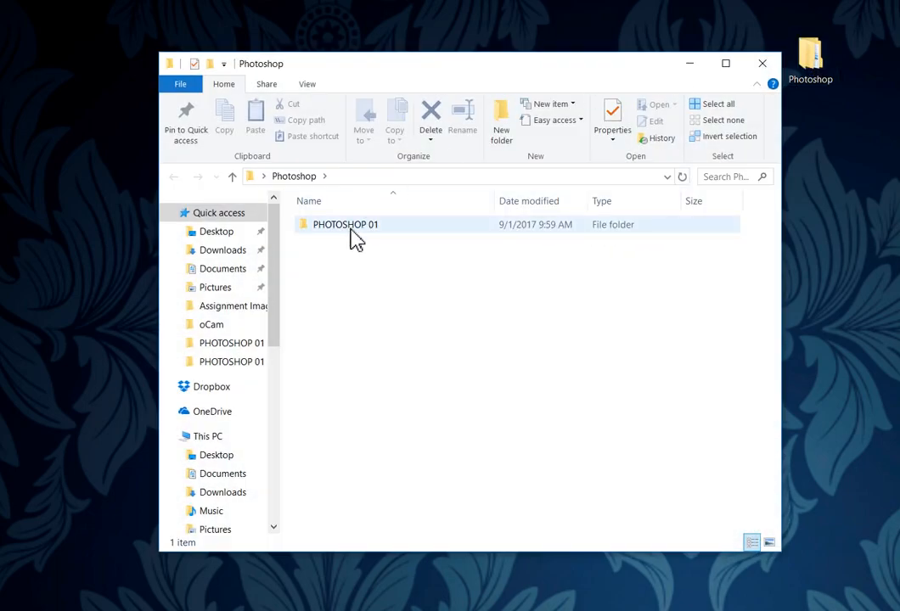
pyautogui.doubleClick(346, 225)
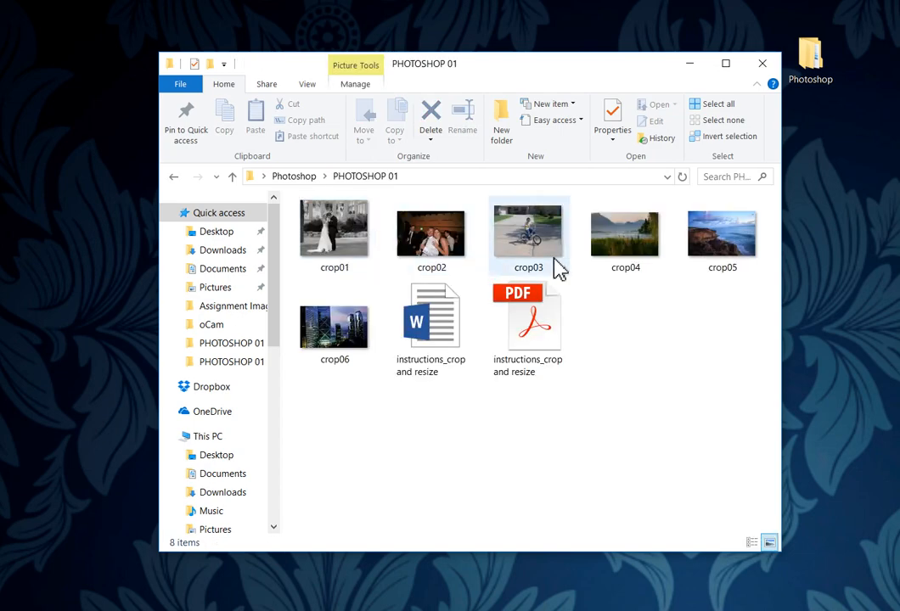
pyautogui.click(431, 230)
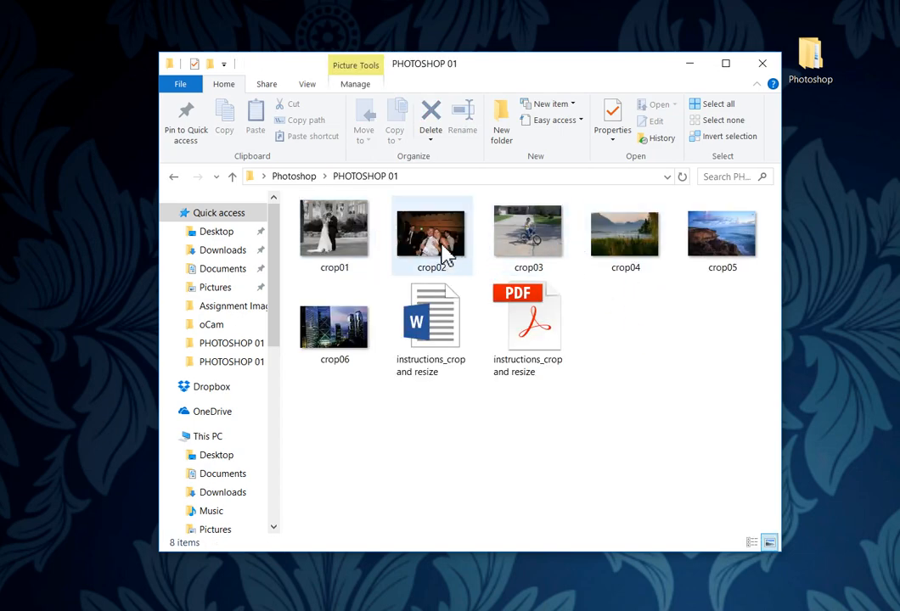
pyautogui.moveTo(431, 247)
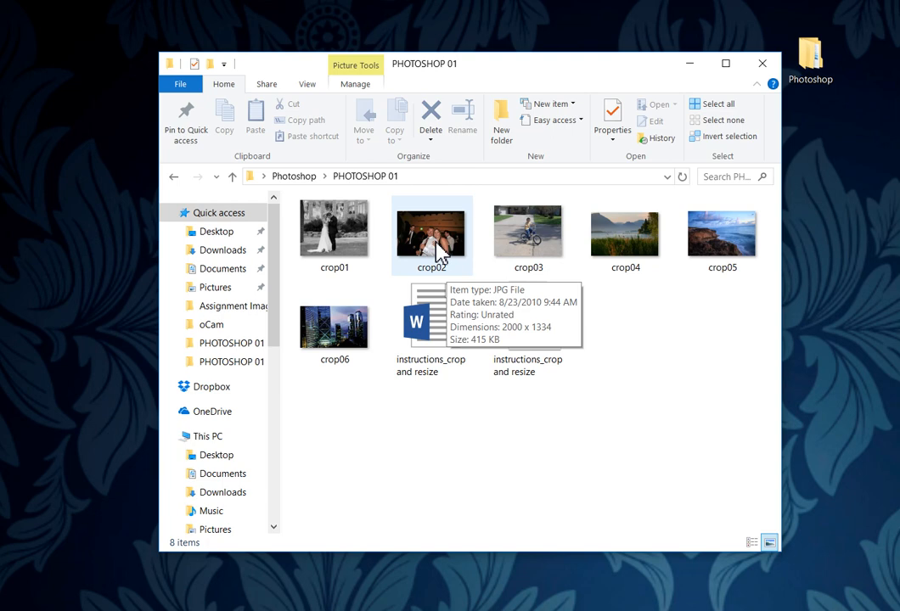
# Step: Bring up the right-click file actions menu for crop02 in File Explorer
pyautogui.rightClick(431, 235)
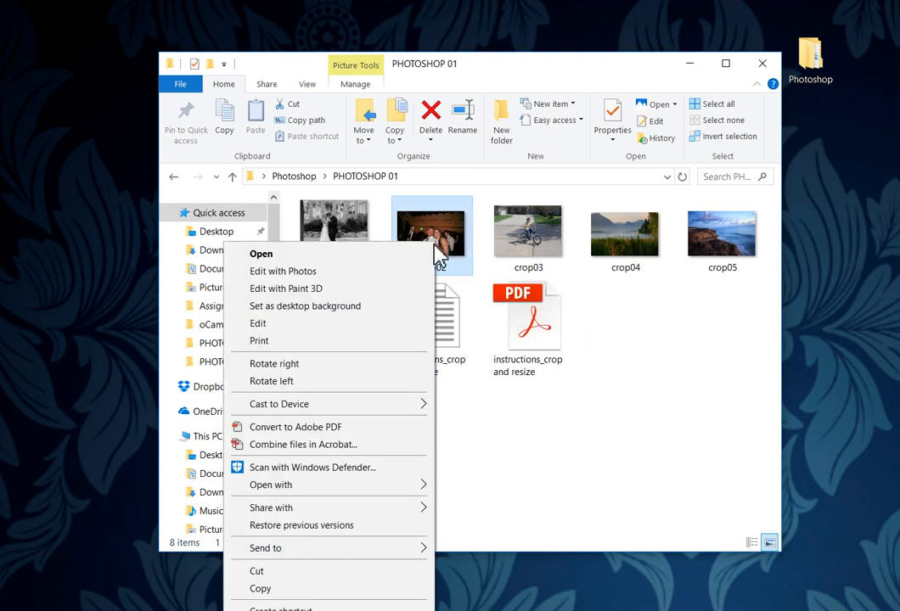
pyautogui.moveTo(384, 404)
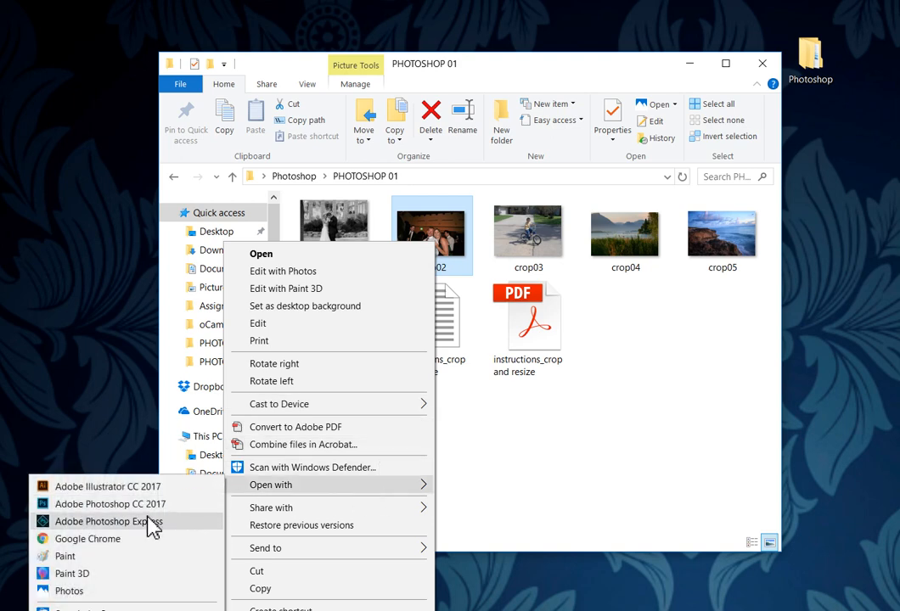
pyautogui.moveTo(110, 503)
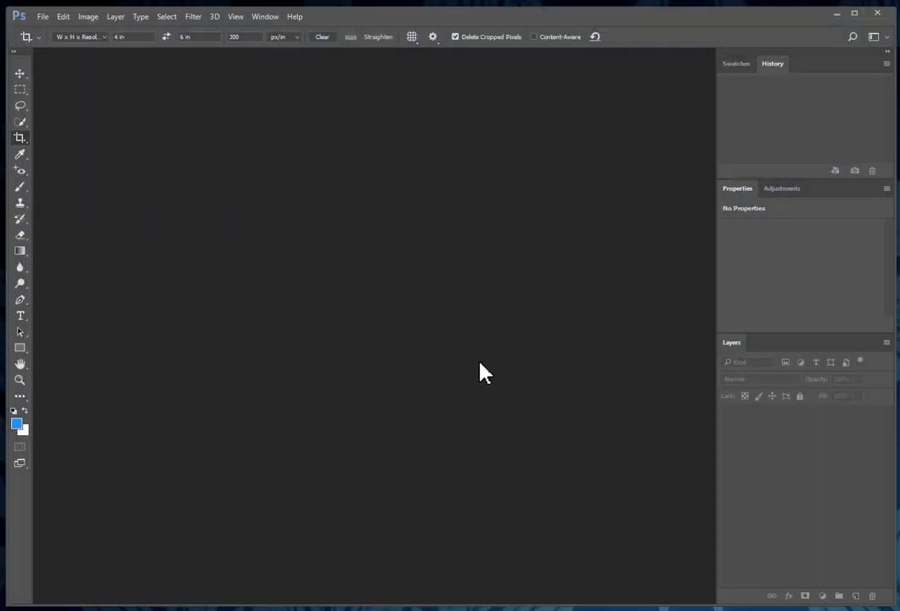
# Step: Open crop02 from the PHOTOSHOP 01 folder through File > Open
pyautogui.click(41, 16)
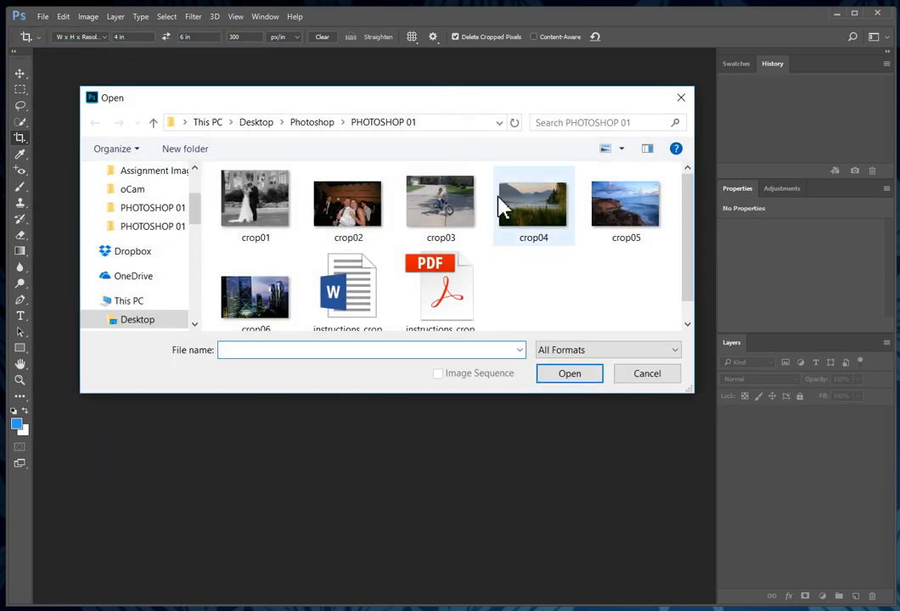
pyautogui.moveTo(348, 204)
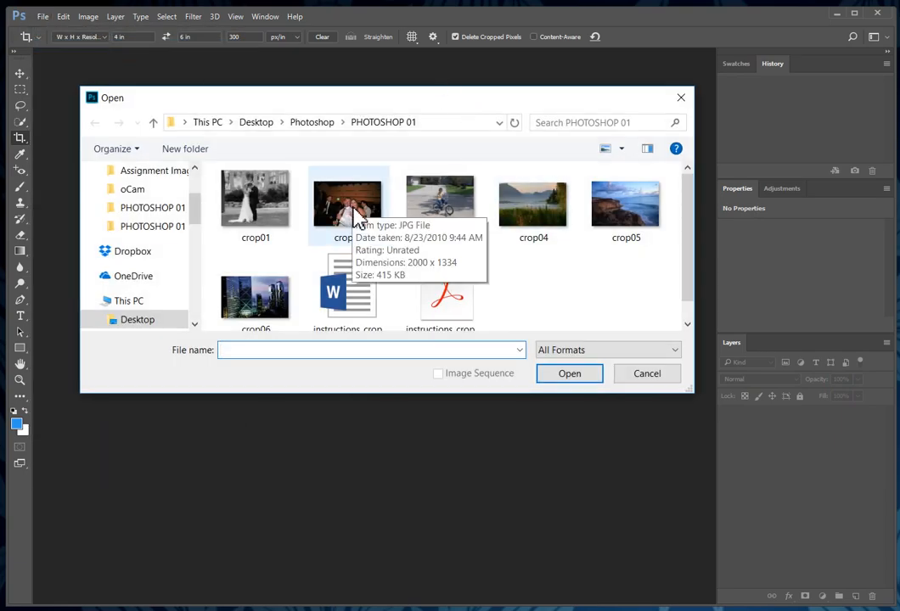
pyautogui.click(348, 204)
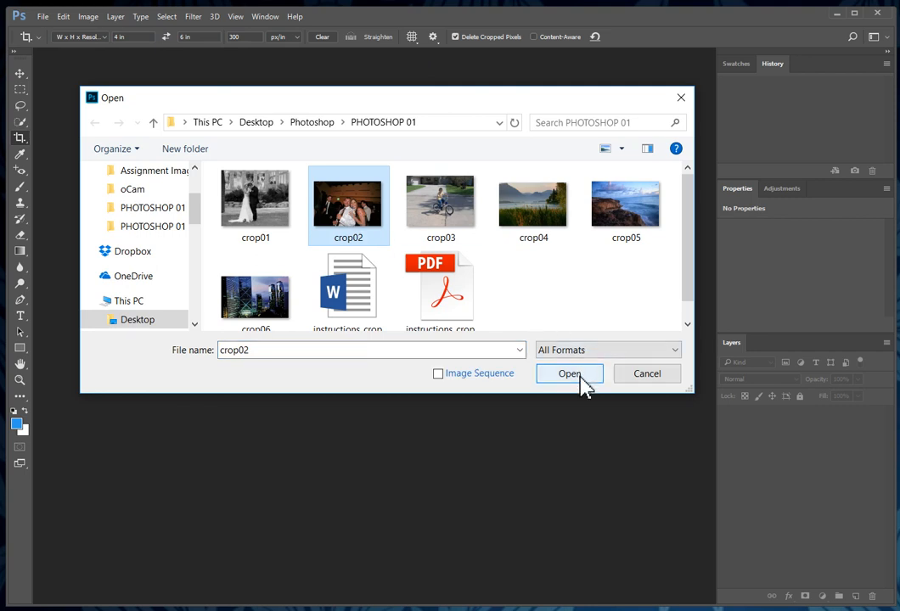
pyautogui.click(569, 374)
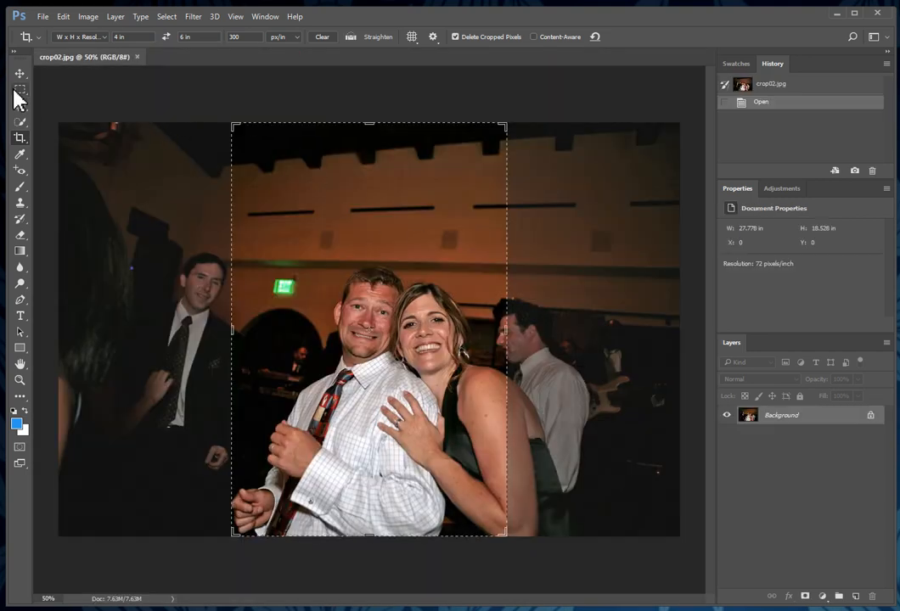
pyautogui.click(19, 74)
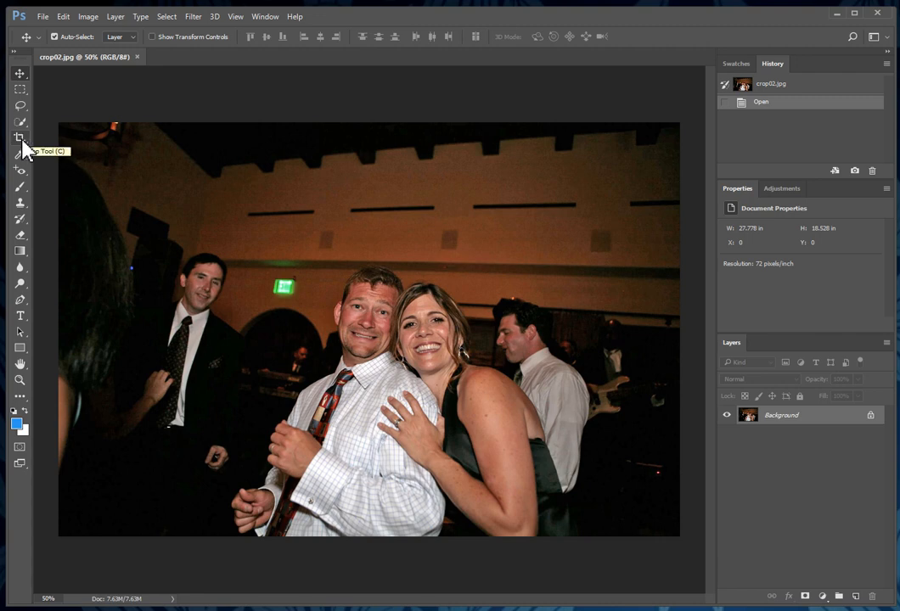
pyautogui.click(19, 136)
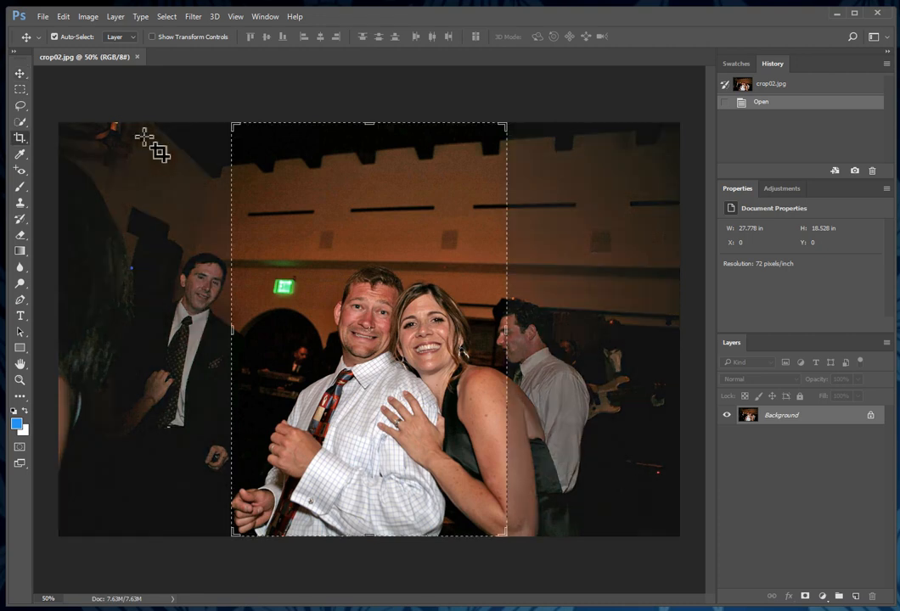
pyautogui.click(20, 138)
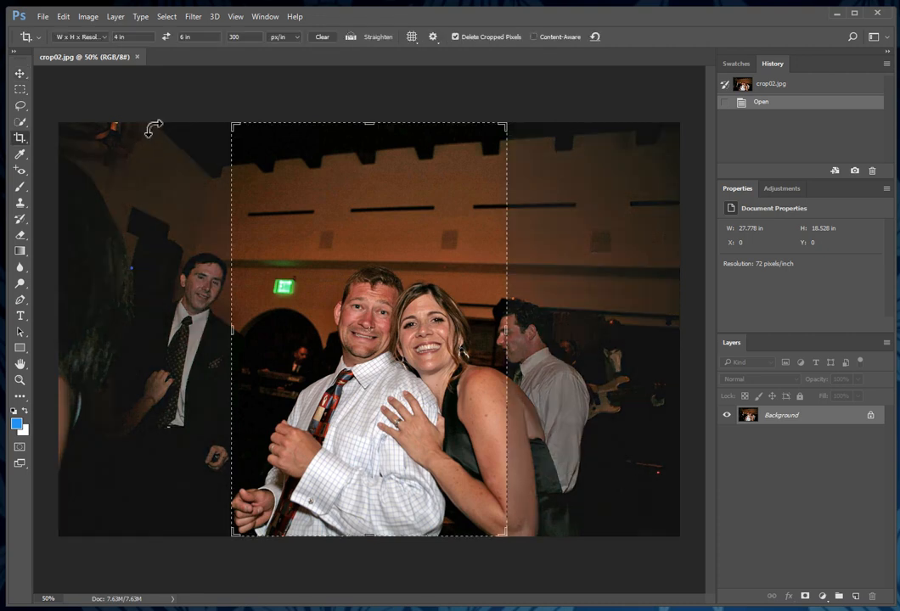
pyautogui.moveTo(46, 47)
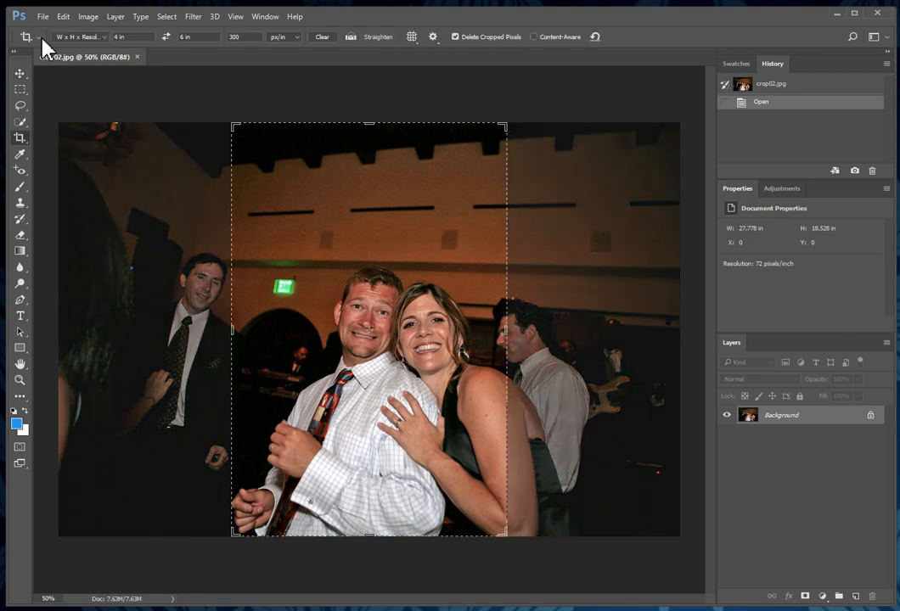
pyautogui.moveTo(29, 47)
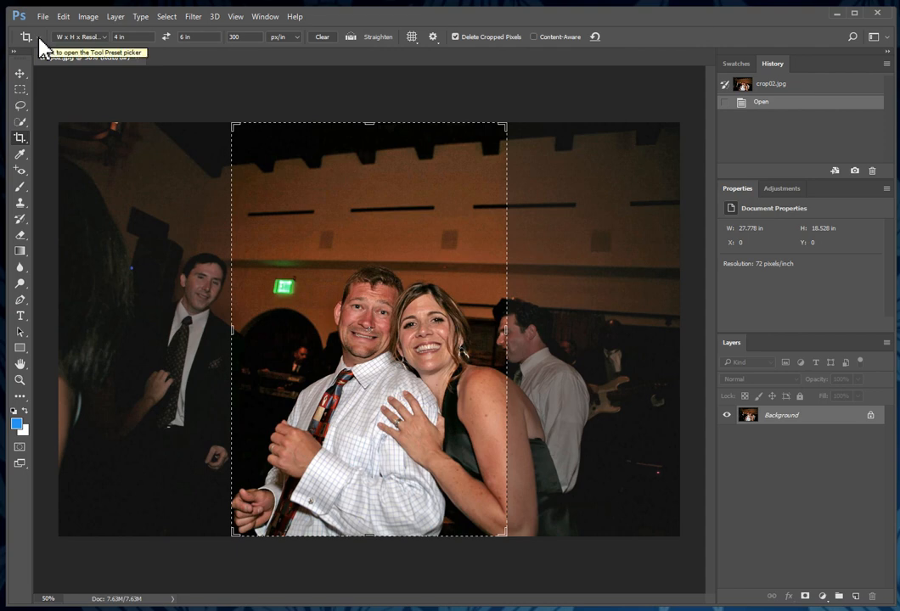
# Step: Show the Crop tool's 300 ppi preset size list
pyautogui.click(38, 36)
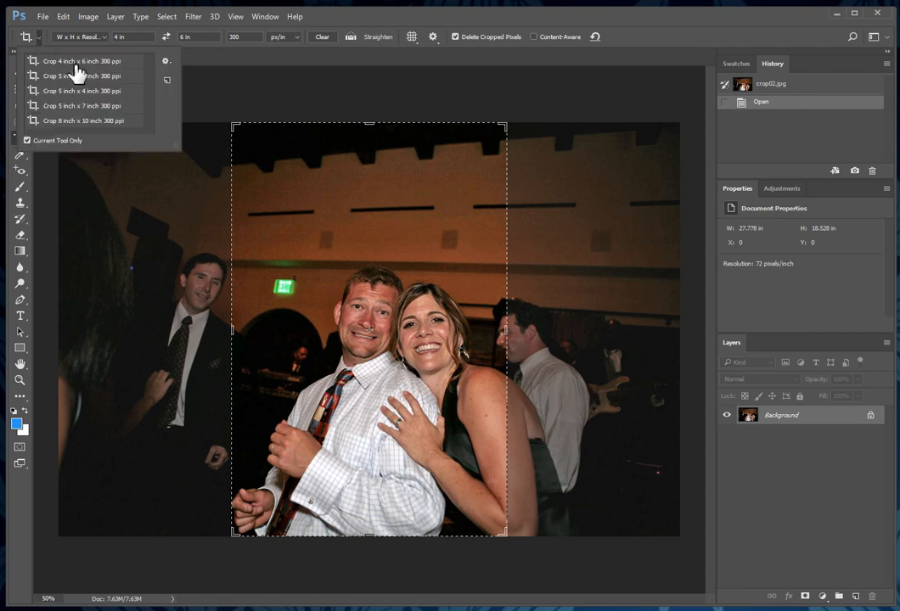
pyautogui.moveTo(79, 69)
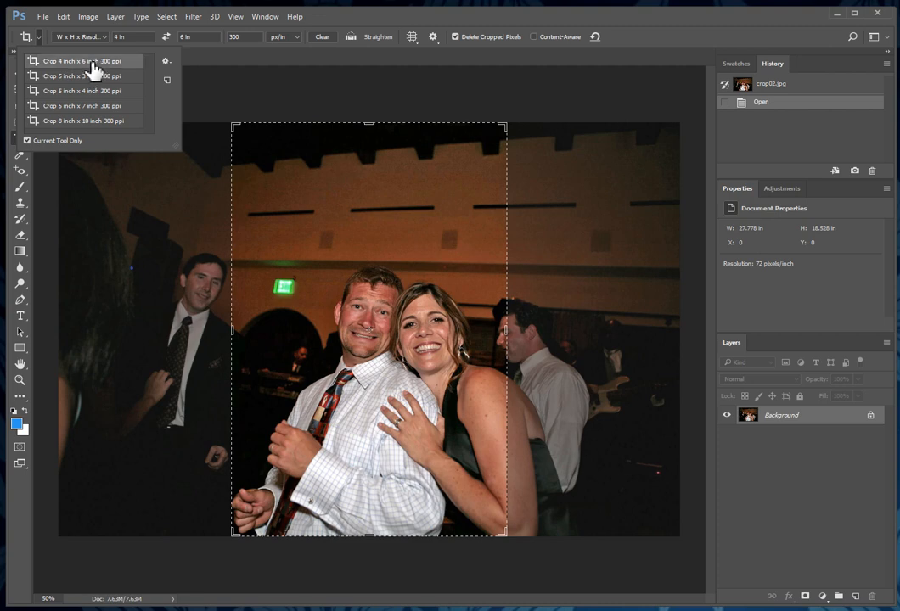
pyautogui.moveTo(540, 182)
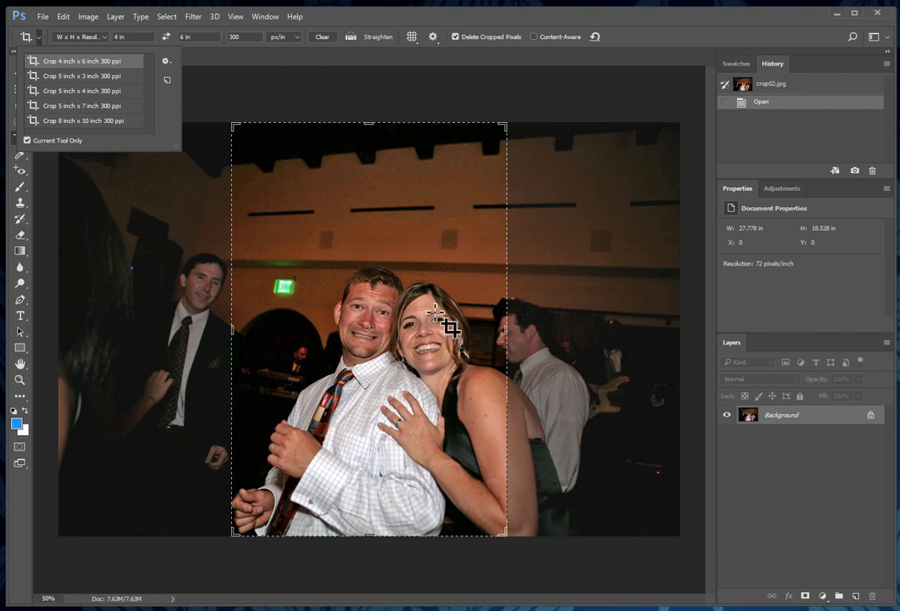
pyautogui.moveTo(391, 236)
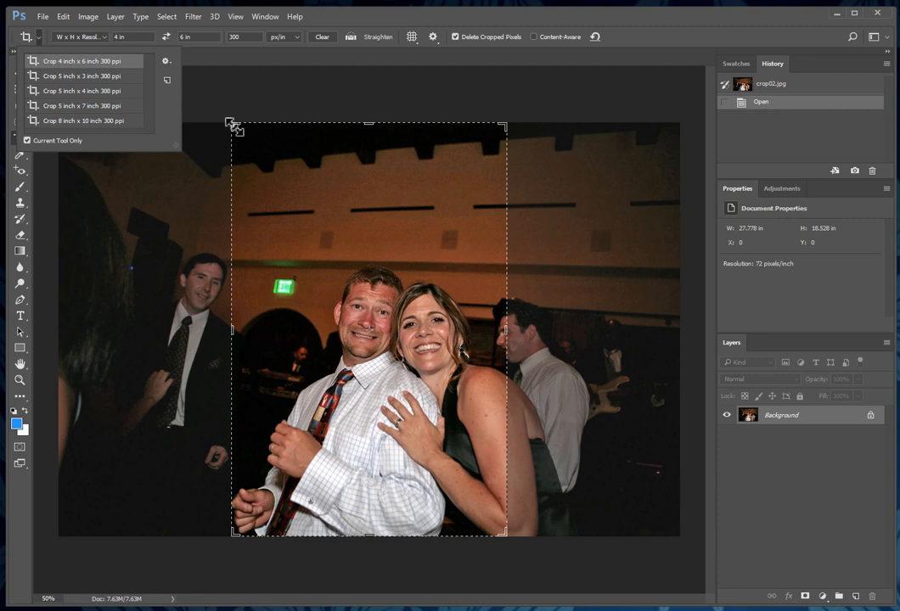
pyautogui.moveTo(326, 161)
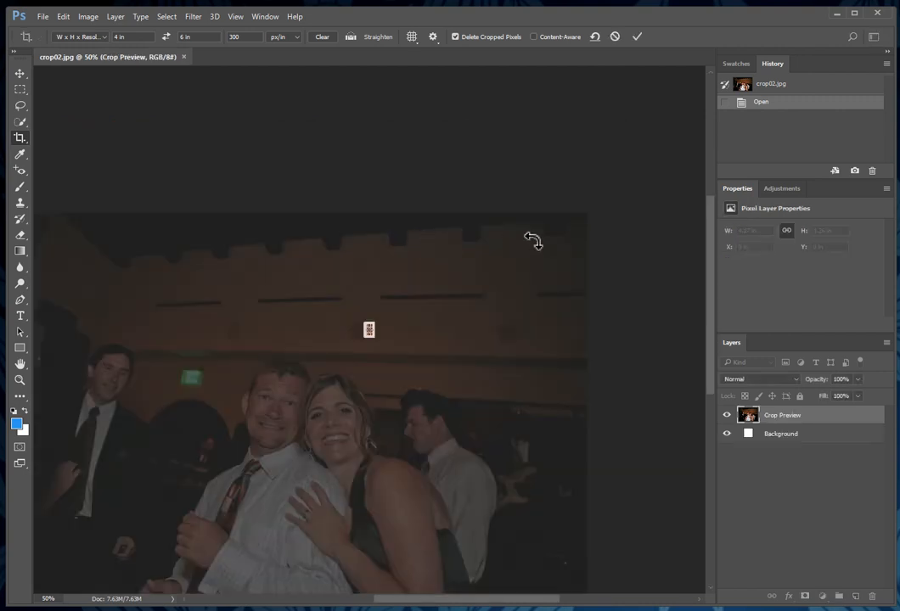
# Step: Cancel the pending 4 × 6 inch crop preview
pyautogui.click(637, 37)
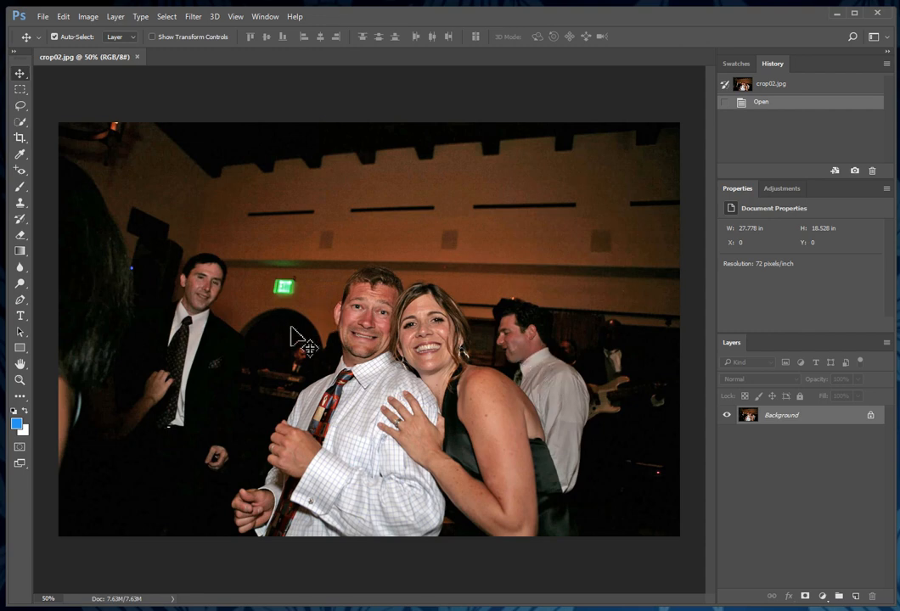
pyautogui.moveTo(437, 263)
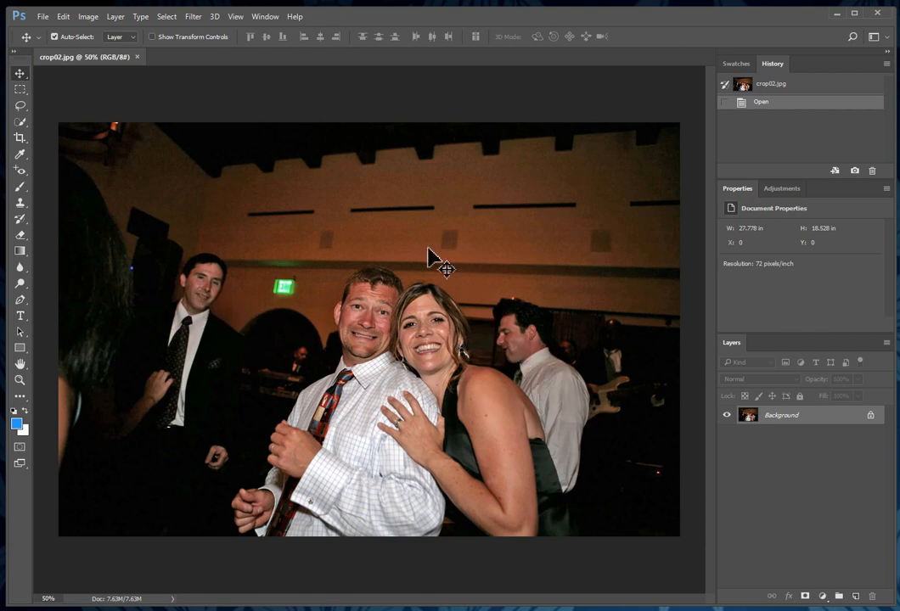
pyautogui.moveTo(338, 339)
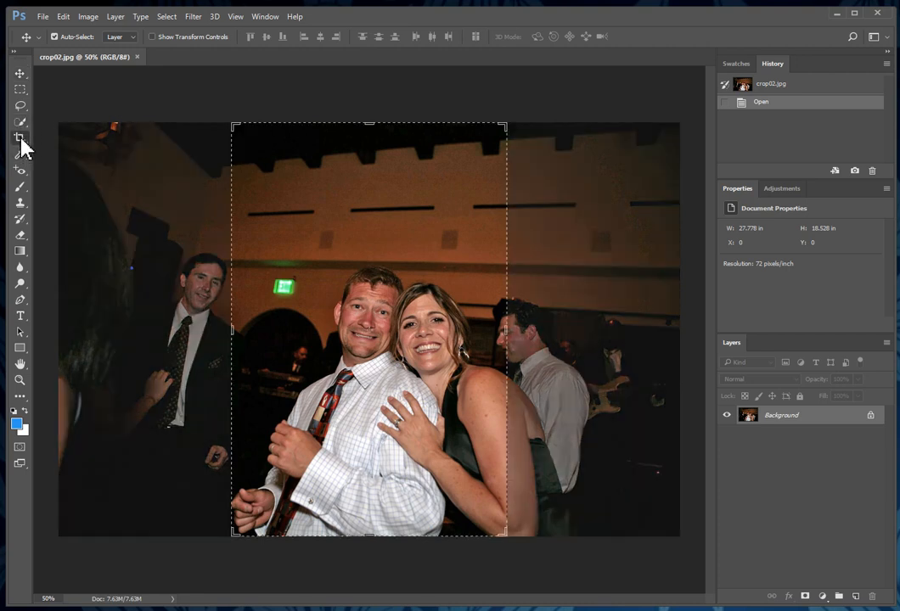
# Step: Draw a crop box around the couple, rotate it about 5°, and adjust the framing
pyautogui.click(21, 138)
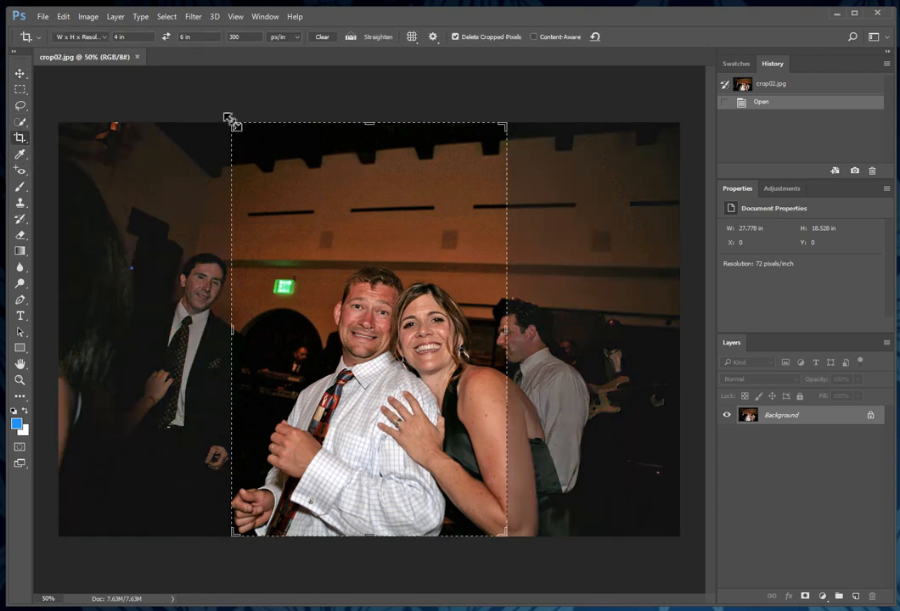
pyautogui.moveTo(230, 119); pyautogui.dragTo(265, 163)
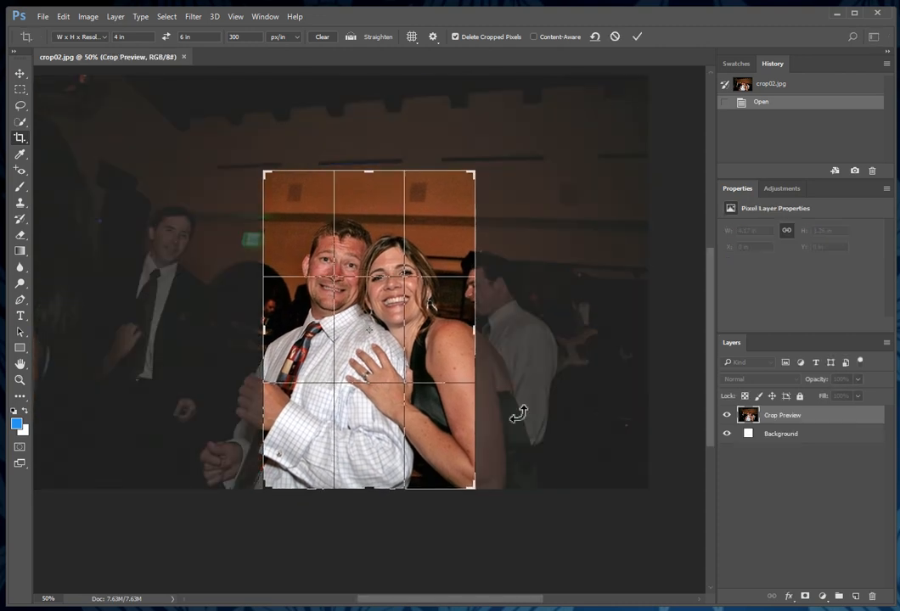
pyautogui.moveTo(476, 490); pyautogui.dragTo(464, 490)
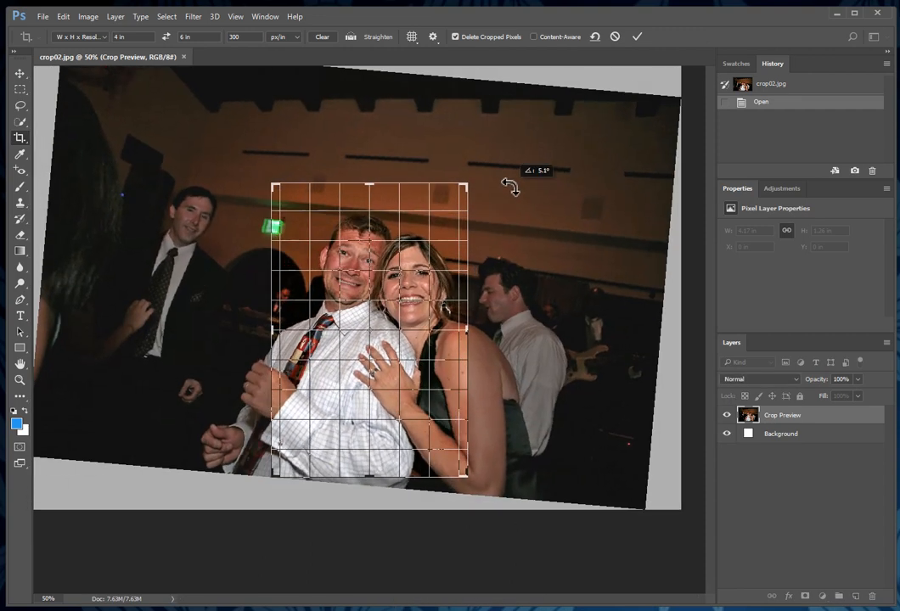
pyautogui.moveTo(506, 185); pyautogui.dragTo(484, 162)
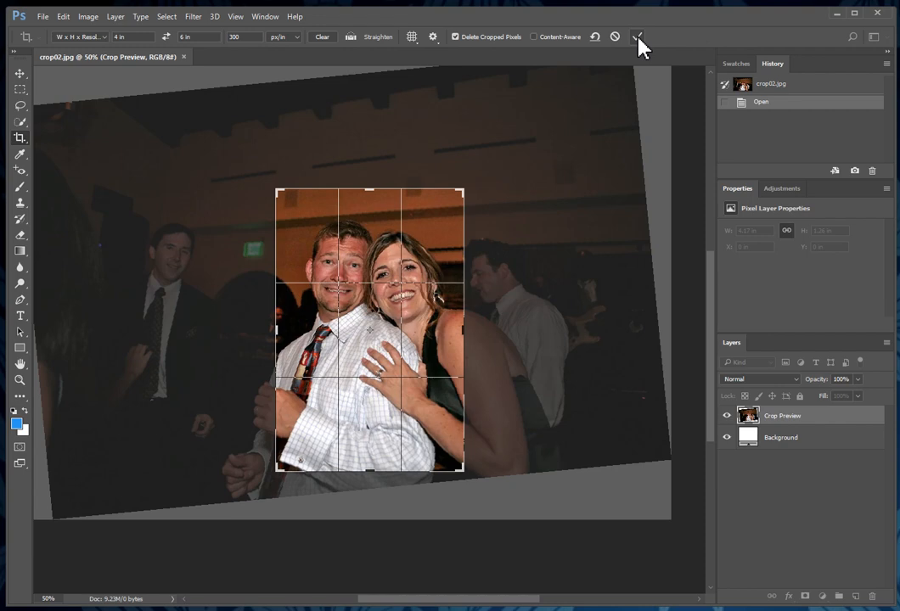
# Step: Commit the tilted crop, producing a 4 × 6 inch, 300 ppi image
pyautogui.click(637, 36)
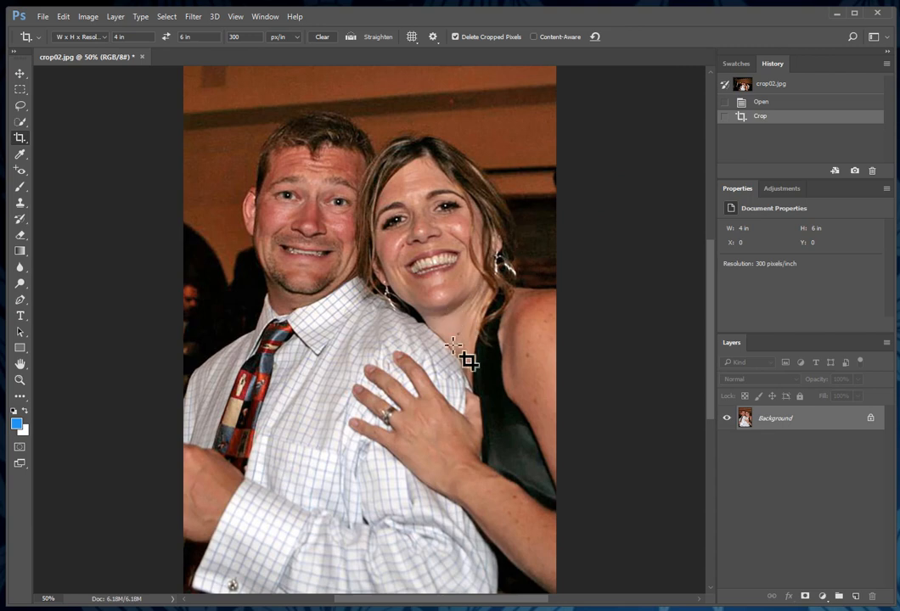
pyautogui.moveTo(245, 238)
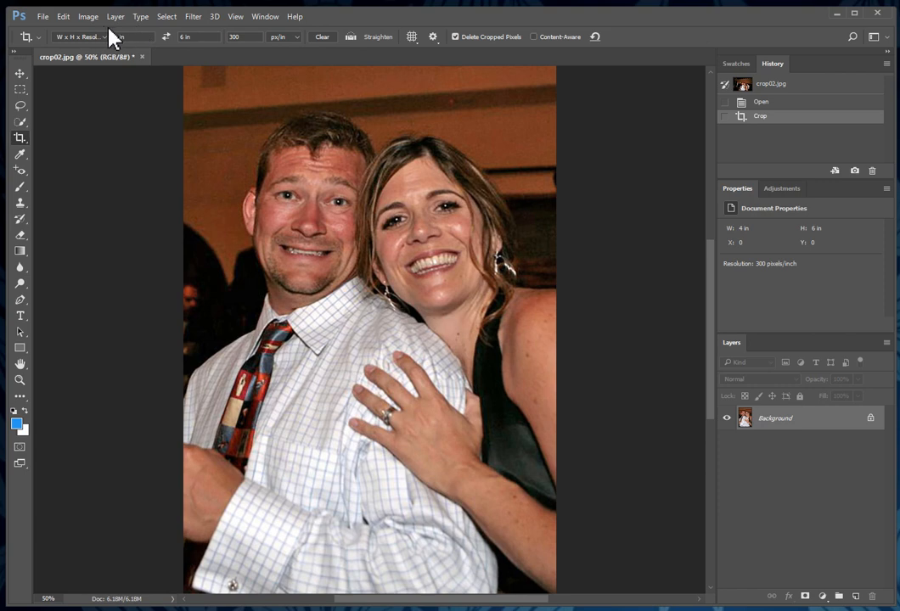
# Step: Set Image Size width to 500 pixels with ratio linked, giving 500 × 750 px
pyautogui.click(88, 16)
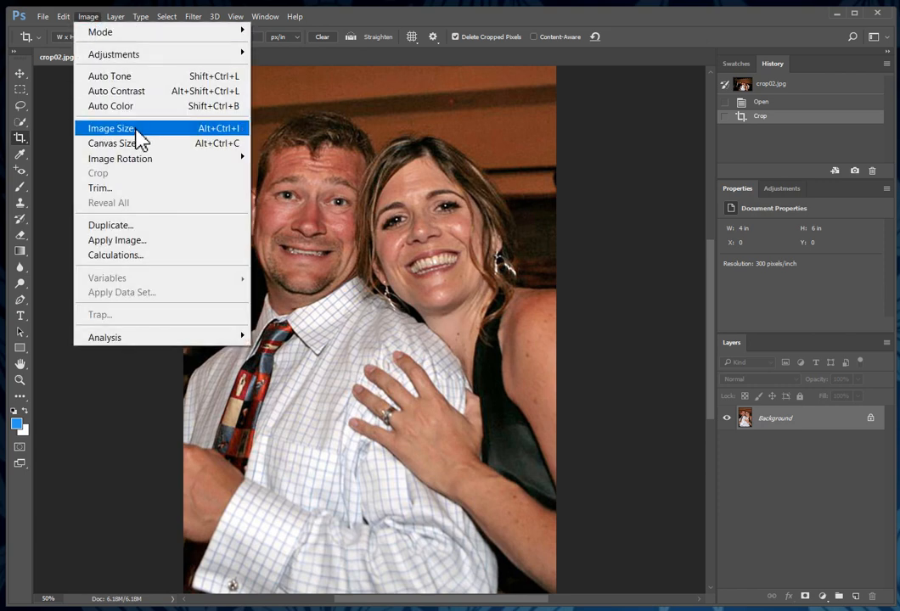
pyautogui.click(111, 128)
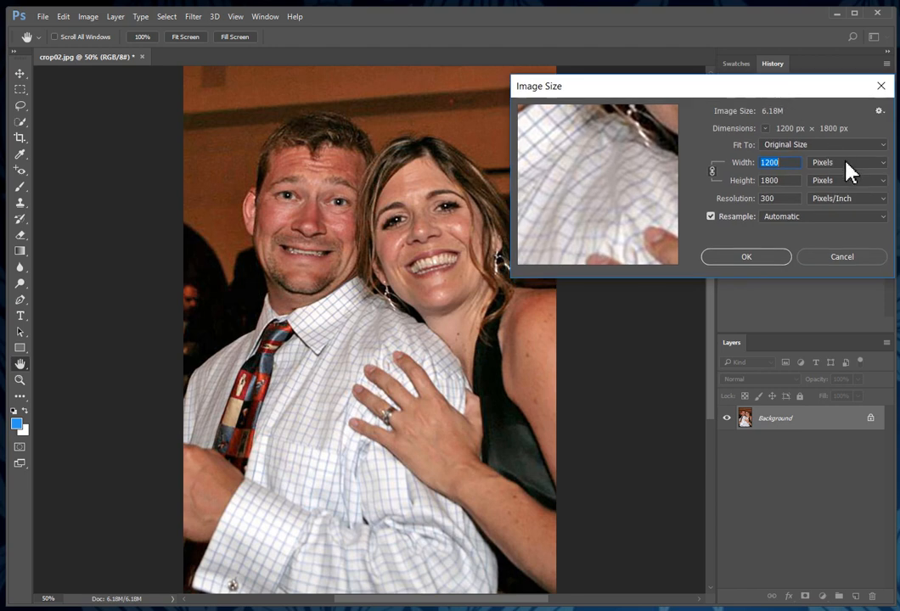
pyautogui.click(848, 162)
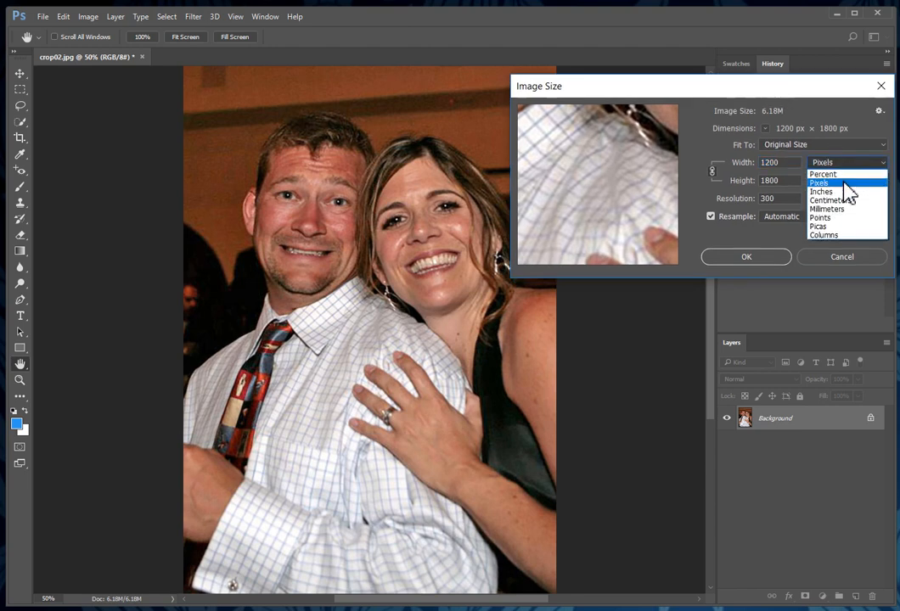
pyautogui.click(818, 183)
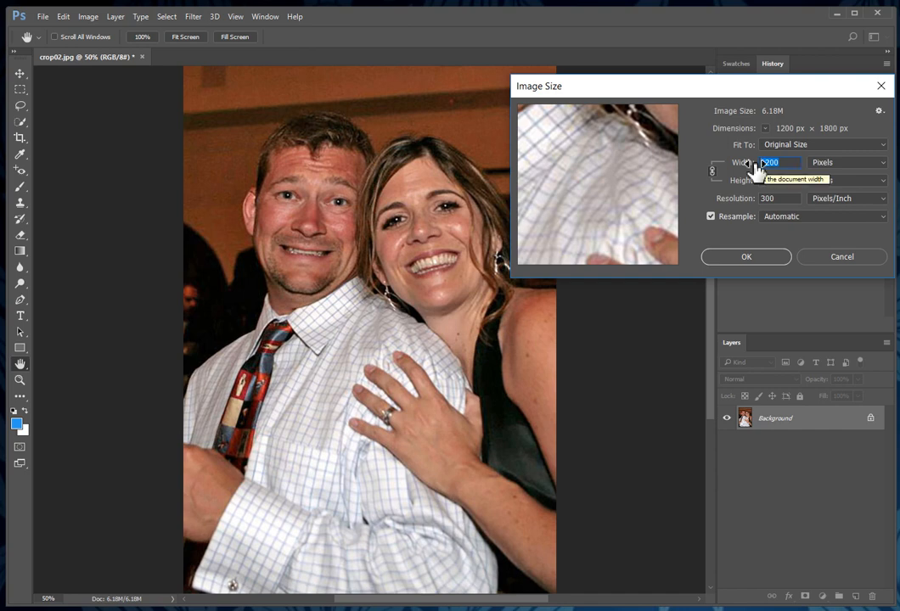
pyautogui.write('500')
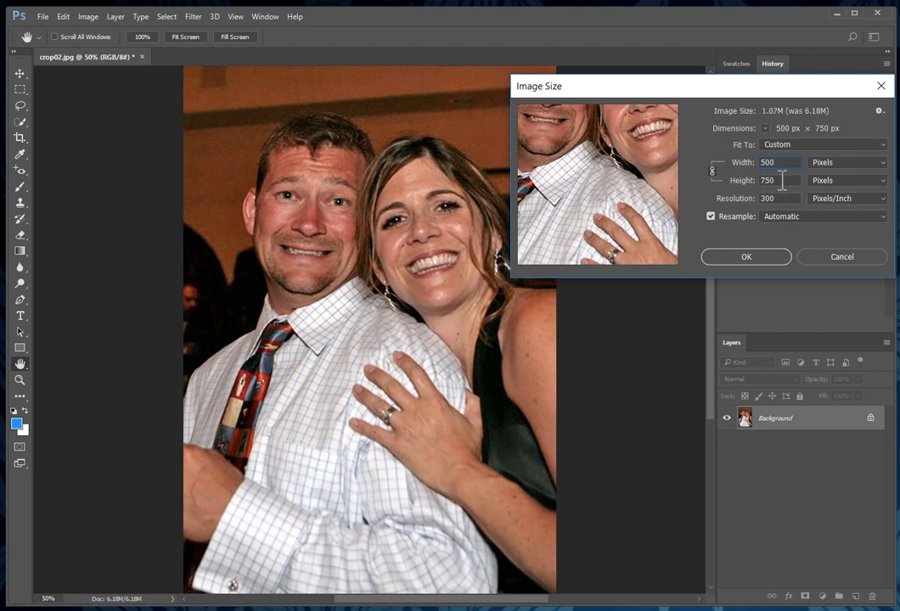
pyautogui.moveTo(778, 180)
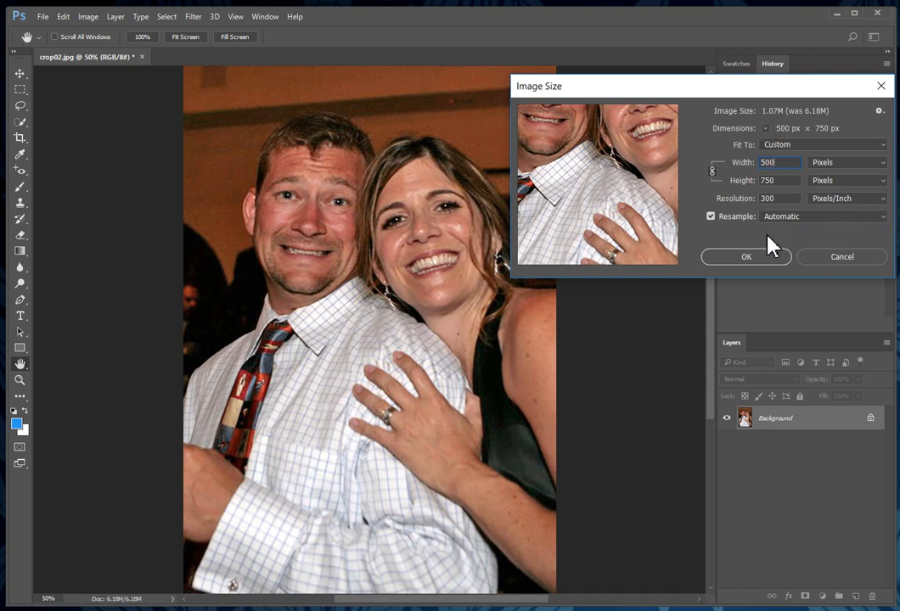
pyautogui.moveTo(767, 267)
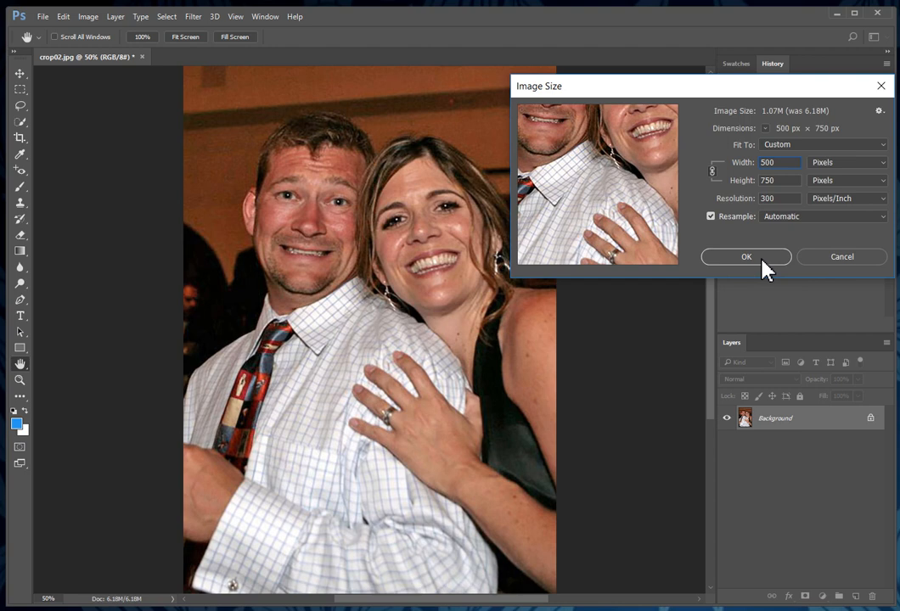
pyautogui.click(745, 256)
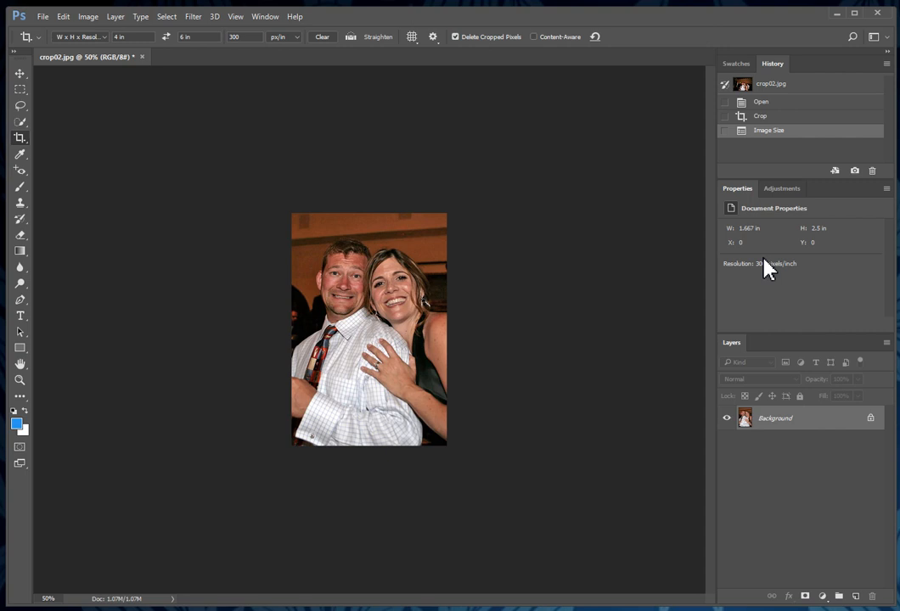
pyautogui.moveTo(151, 58)
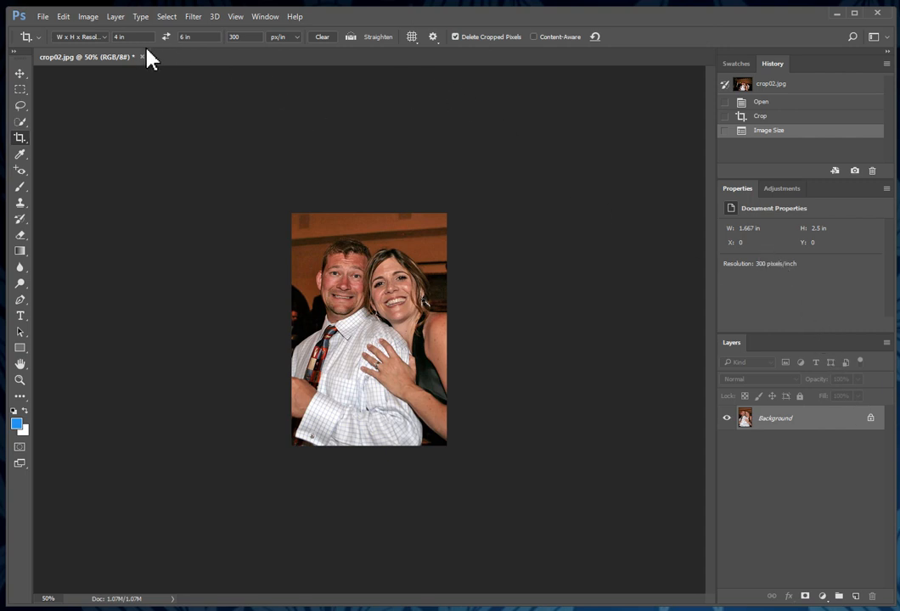
pyautogui.moveTo(89, 16)
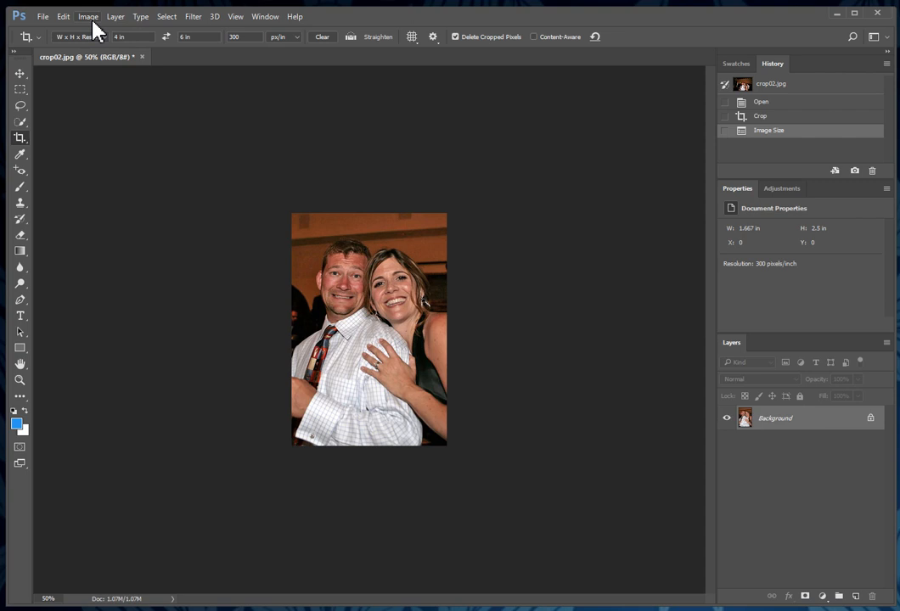
# Step: Extend the canvas by a relative 50 px in width and height, filled white
pyautogui.click(88, 17)
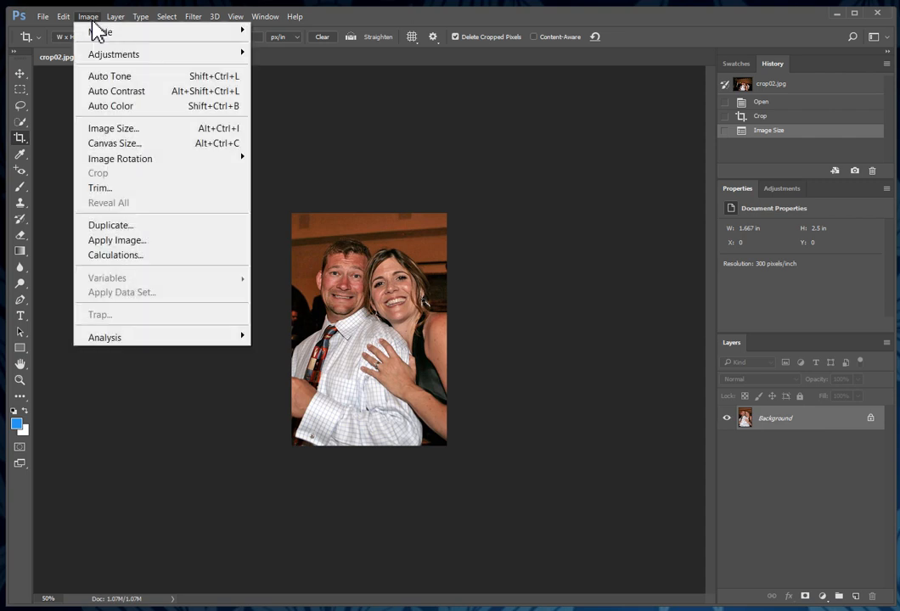
pyautogui.moveTo(115, 142)
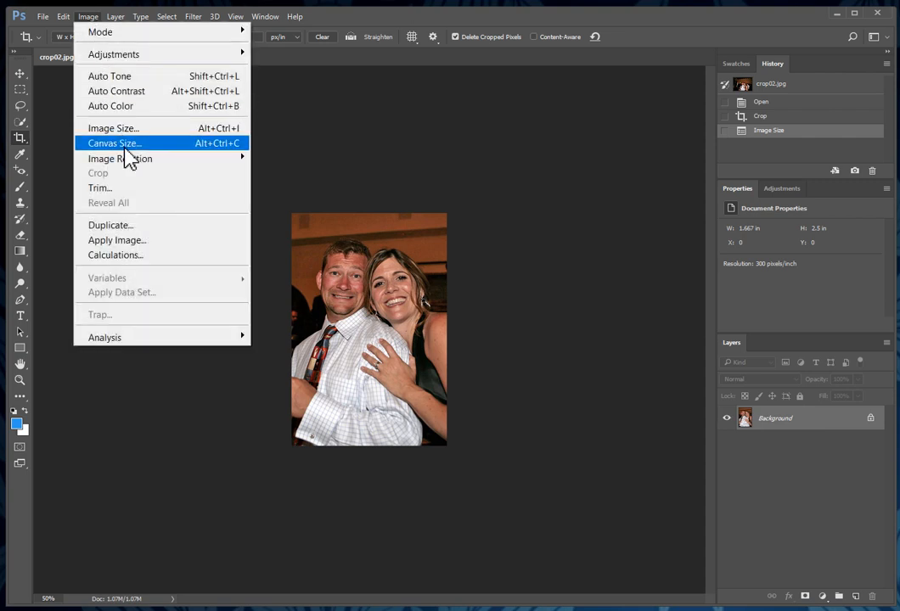
pyautogui.click(112, 142)
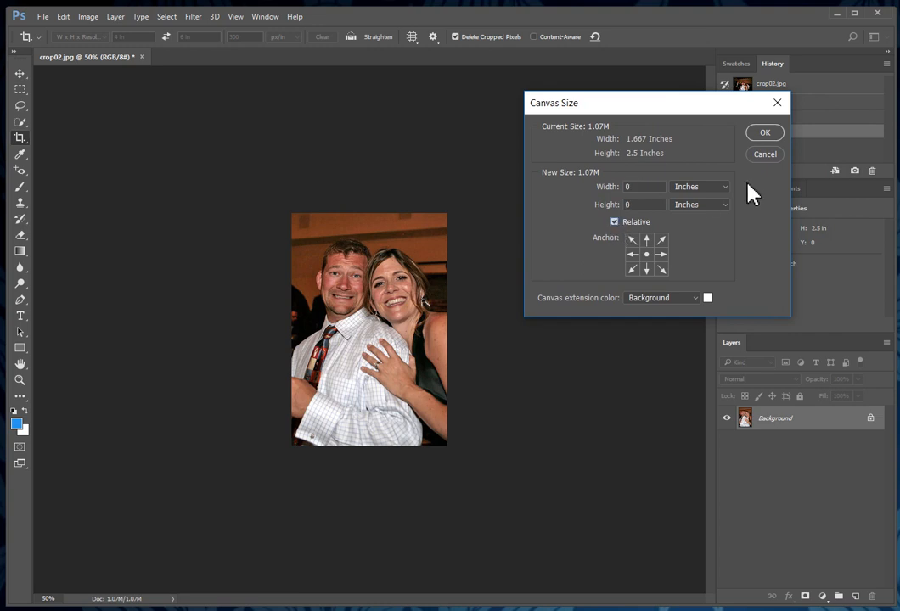
pyautogui.click(701, 186)
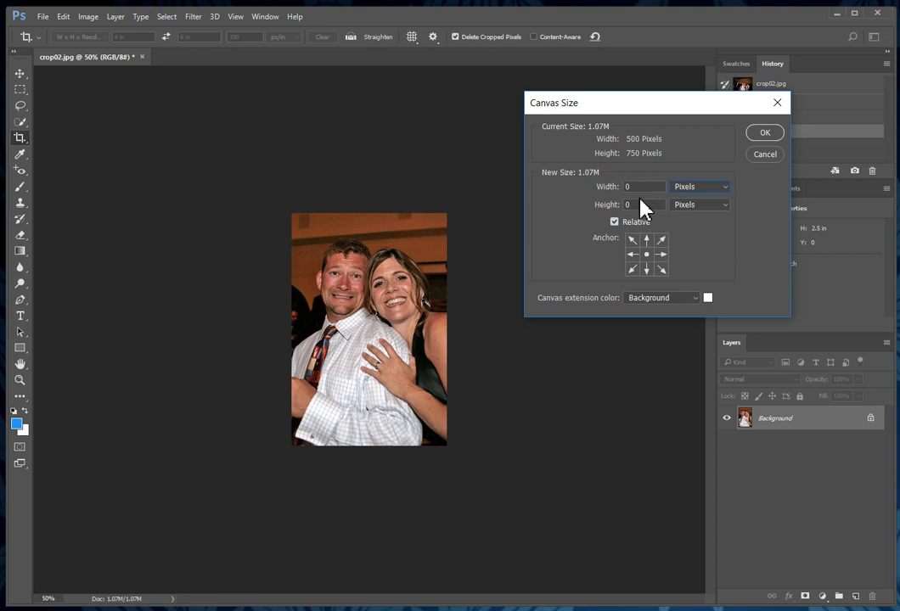
pyautogui.click(643, 186)
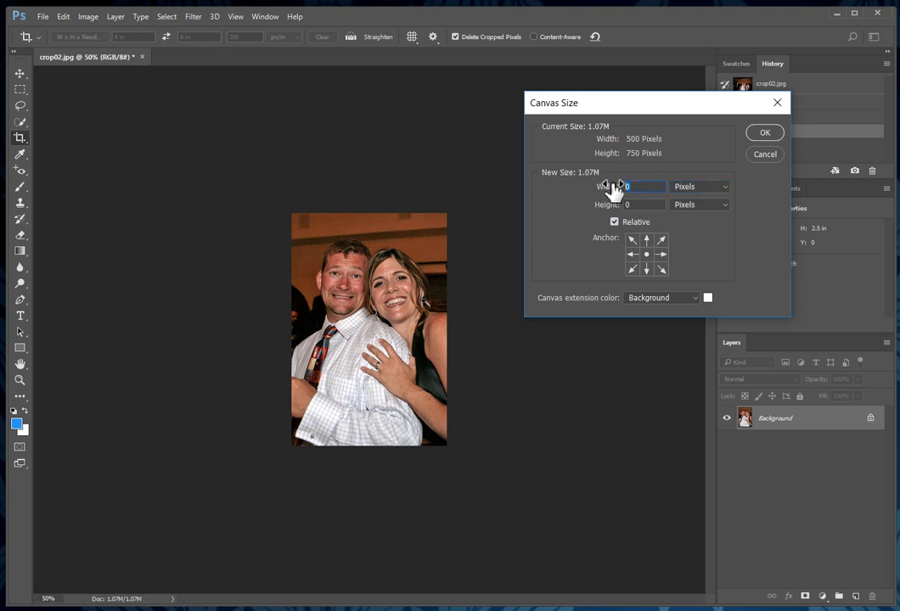
pyautogui.write('50')
pyautogui.click(645, 205)
pyautogui.write('5')
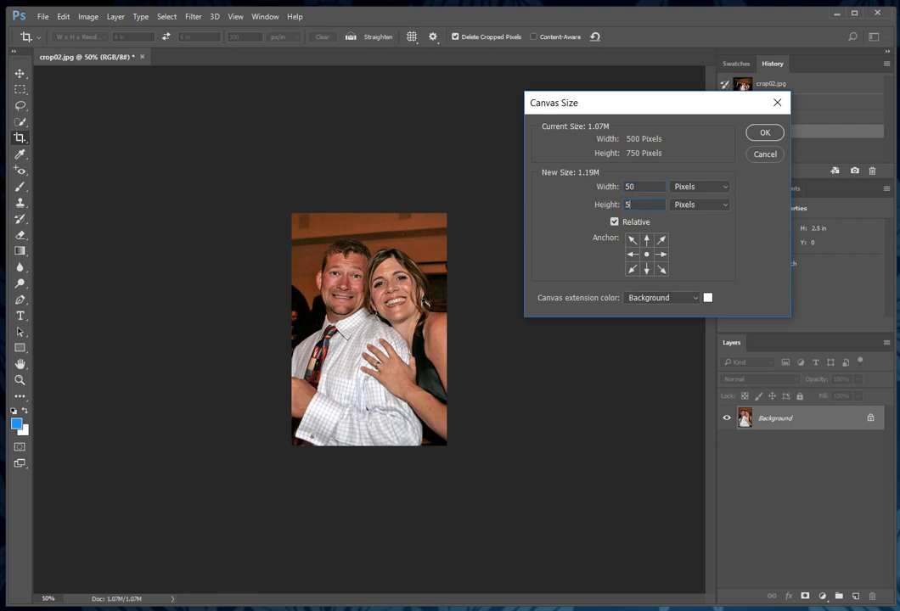
pyautogui.write('0')
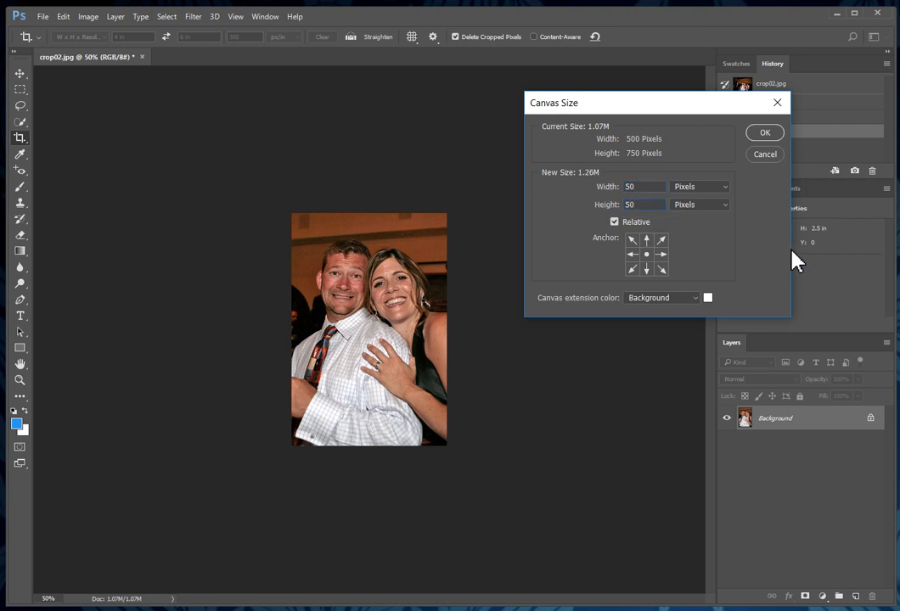
pyautogui.moveTo(708, 306)
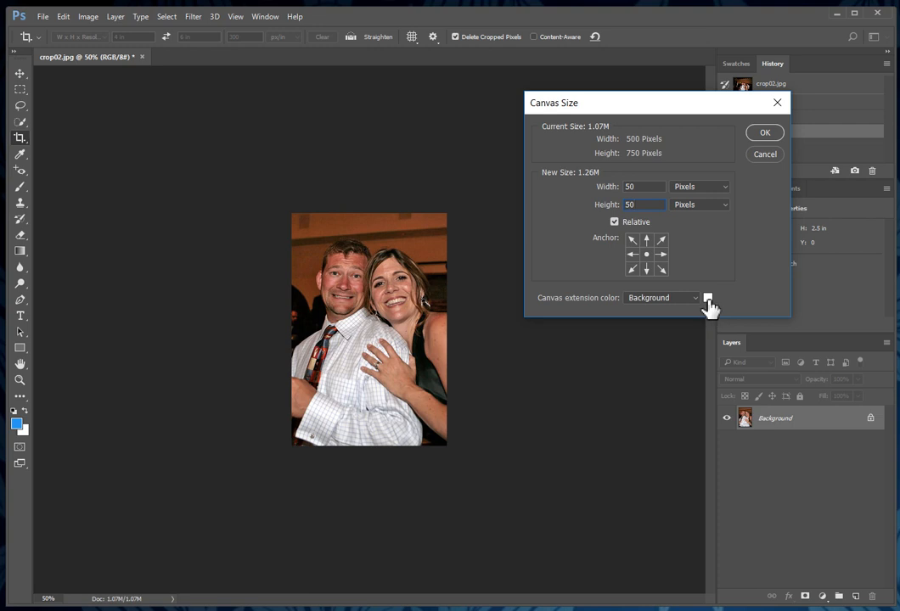
pyautogui.moveTo(709, 304)
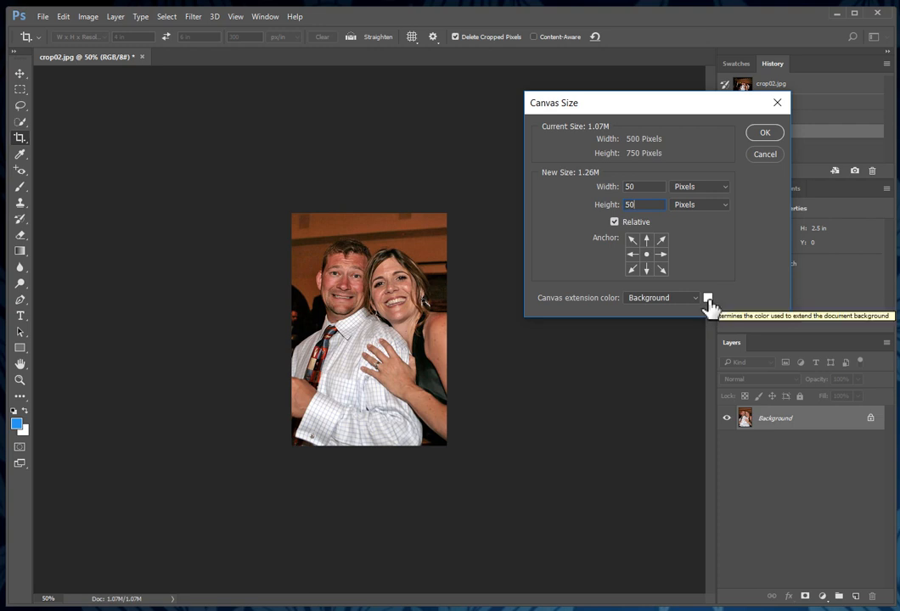
pyautogui.click(707, 297)
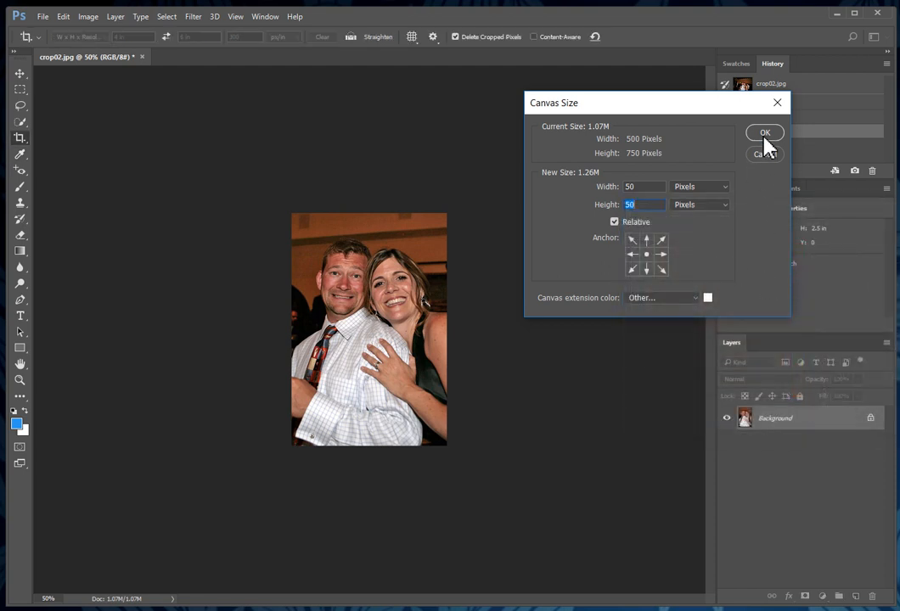
pyautogui.click(764, 132)
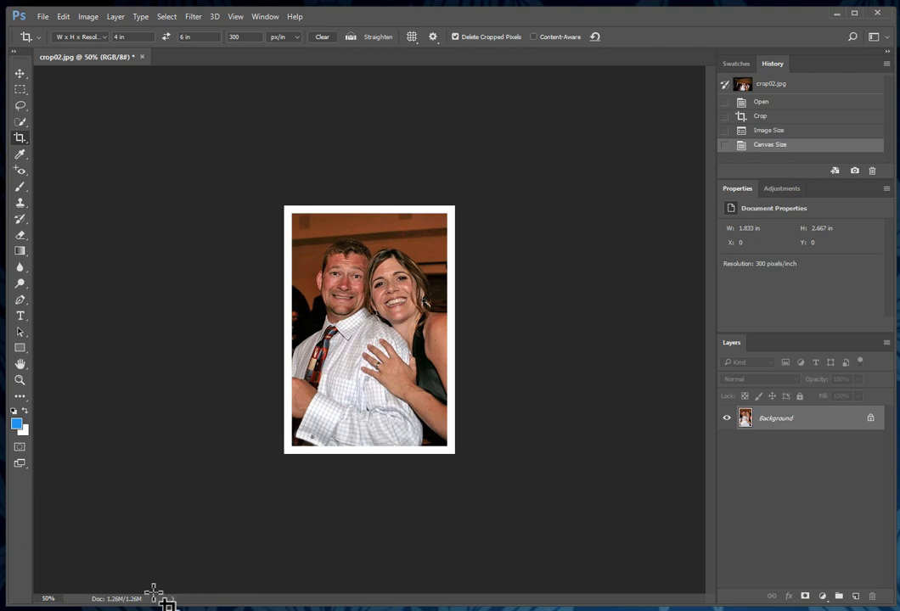
pyautogui.moveTo(128, 599)
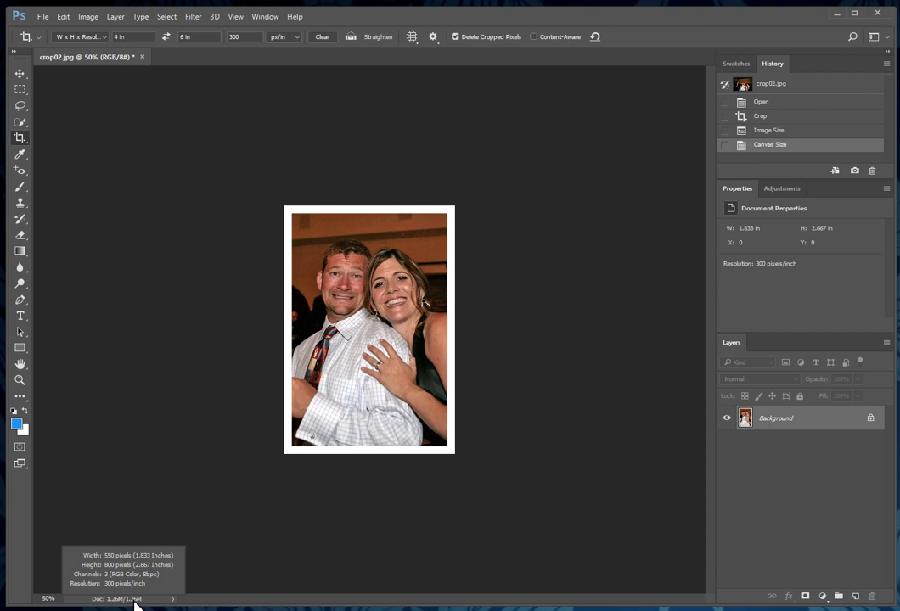
pyautogui.moveTo(136, 603)
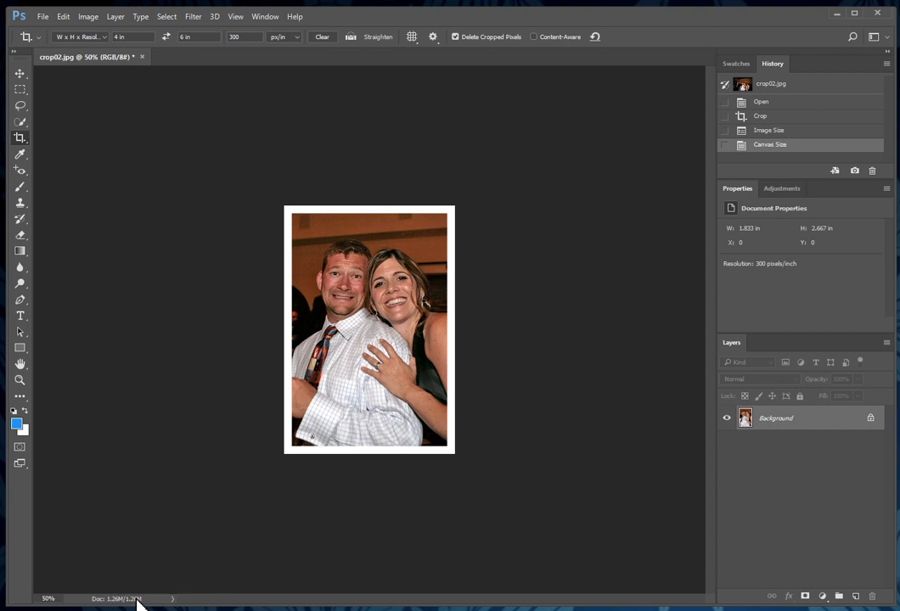
pyautogui.moveTo(528, 310)
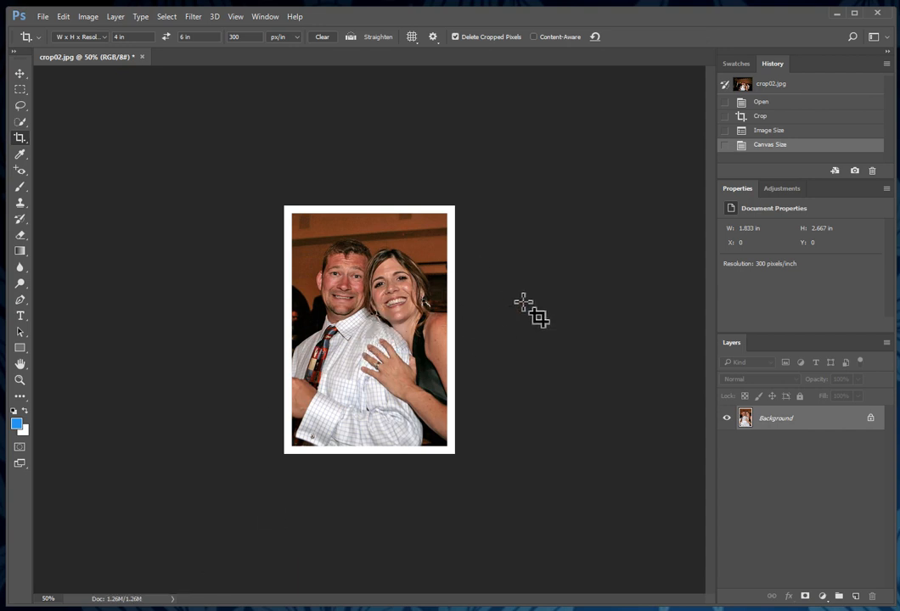
pyautogui.moveTo(537, 316)
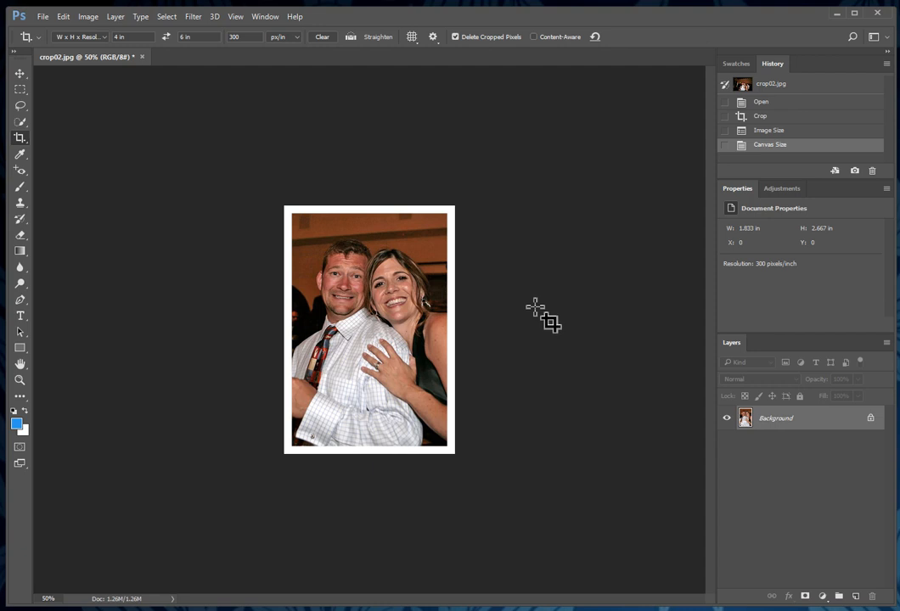
pyautogui.moveTo(601, 302)
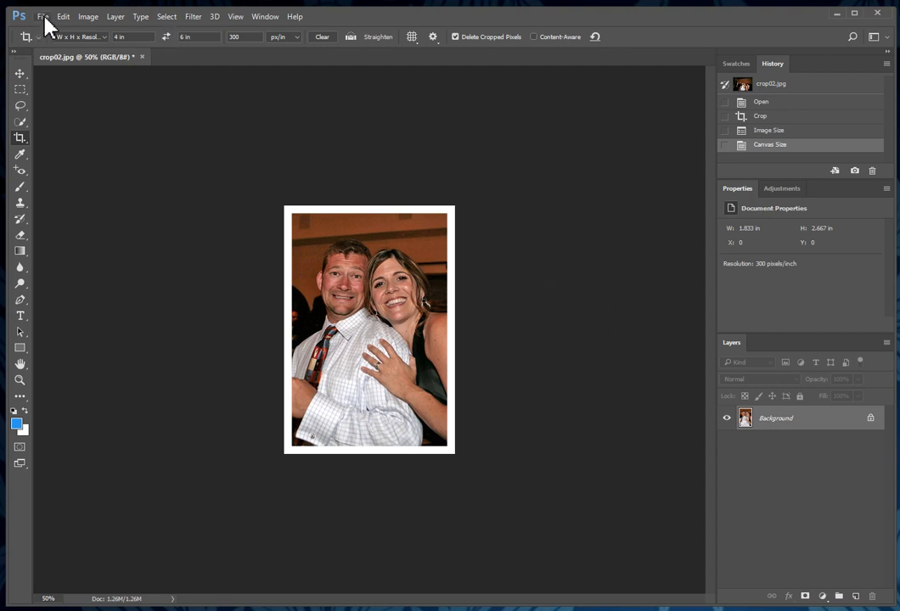
pyautogui.click(42, 17)
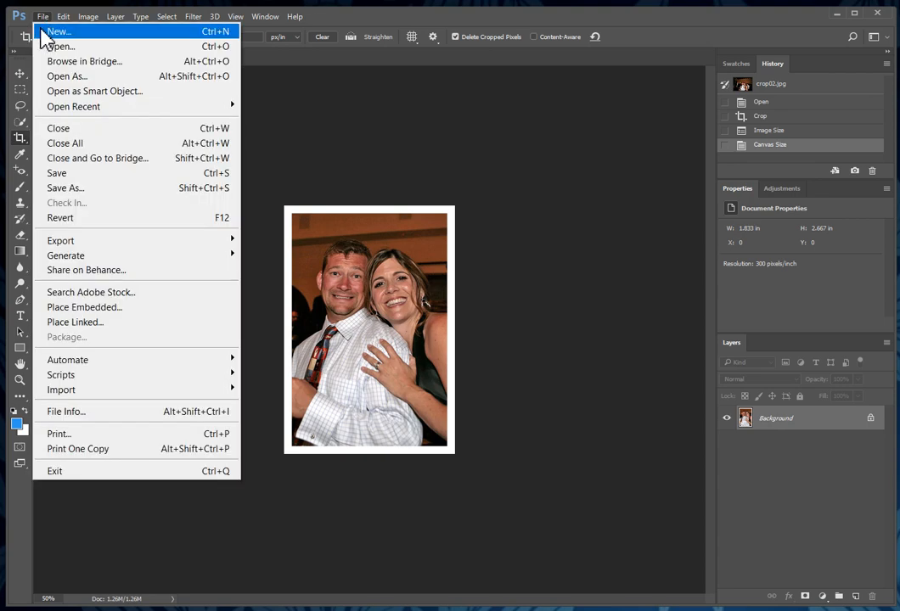
pyautogui.click(65, 188)
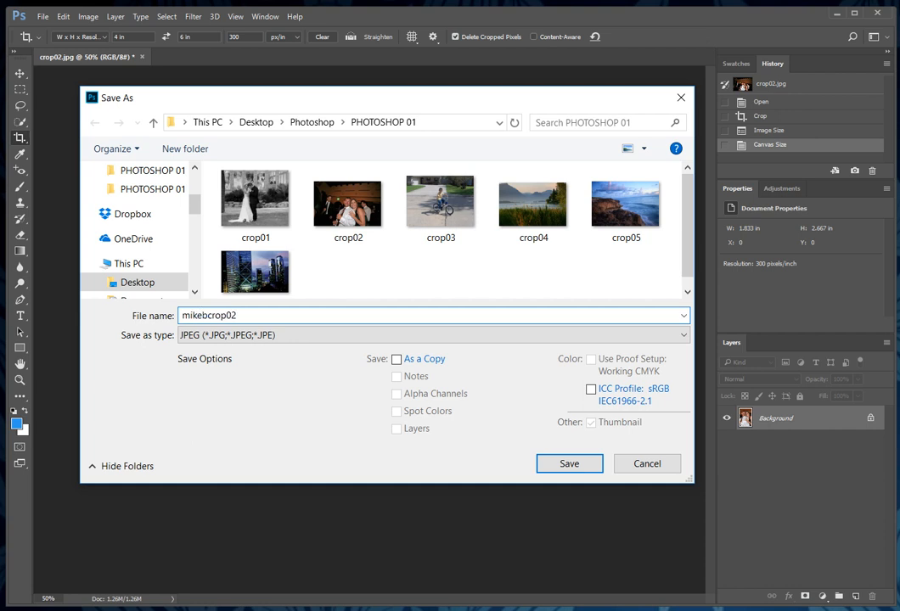
pyautogui.write('mikebrown_crop02')
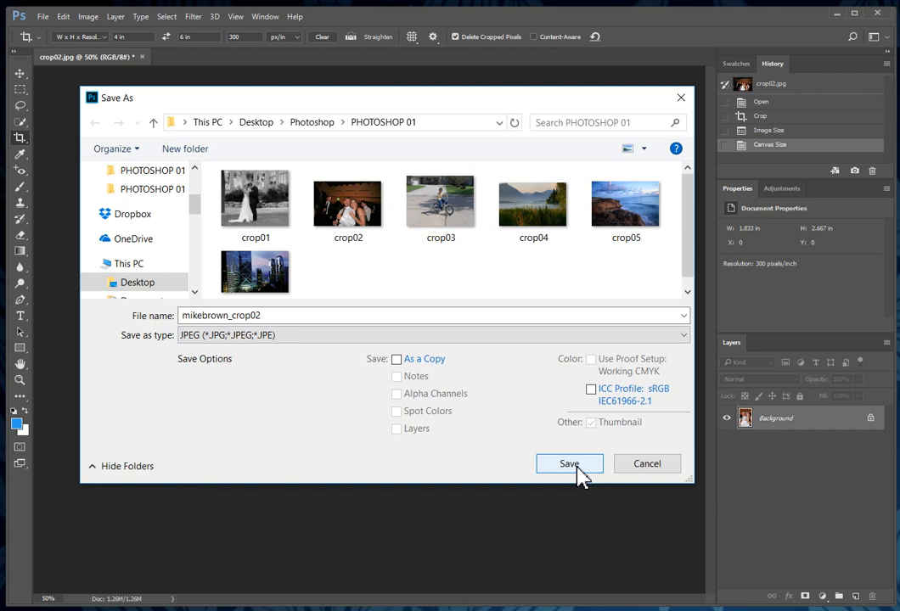
pyautogui.click(569, 463)
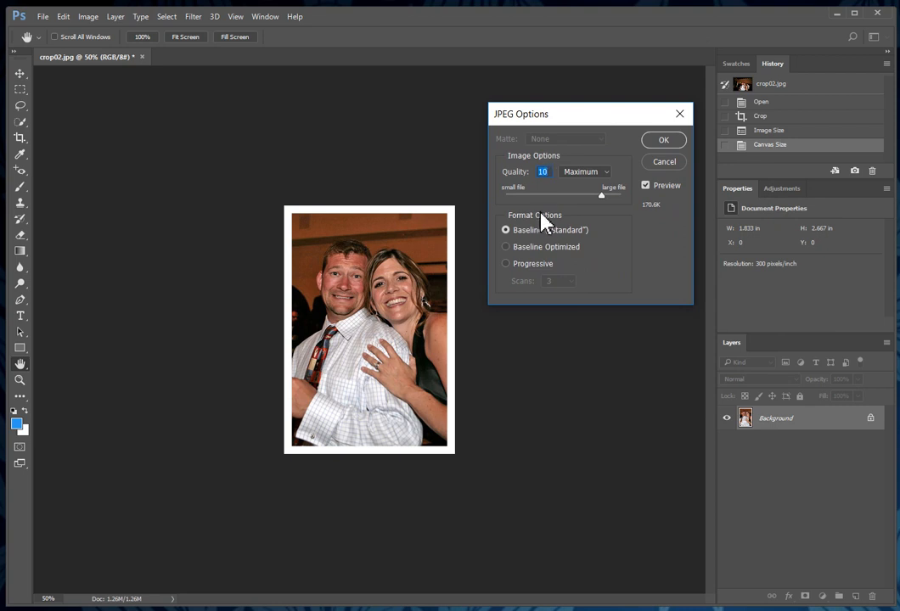
pyautogui.moveTo(544, 240)
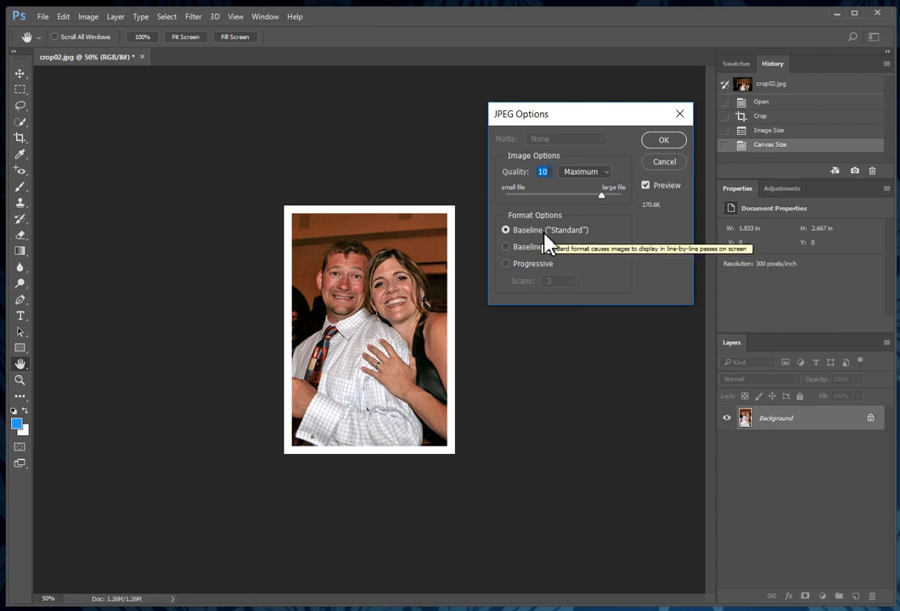
pyautogui.moveTo(671, 153)
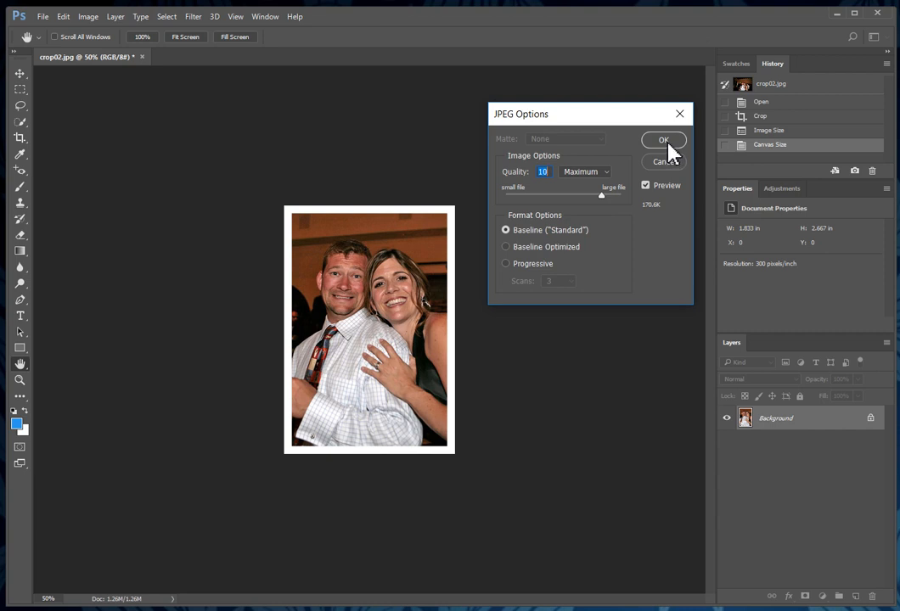
pyautogui.click(664, 140)
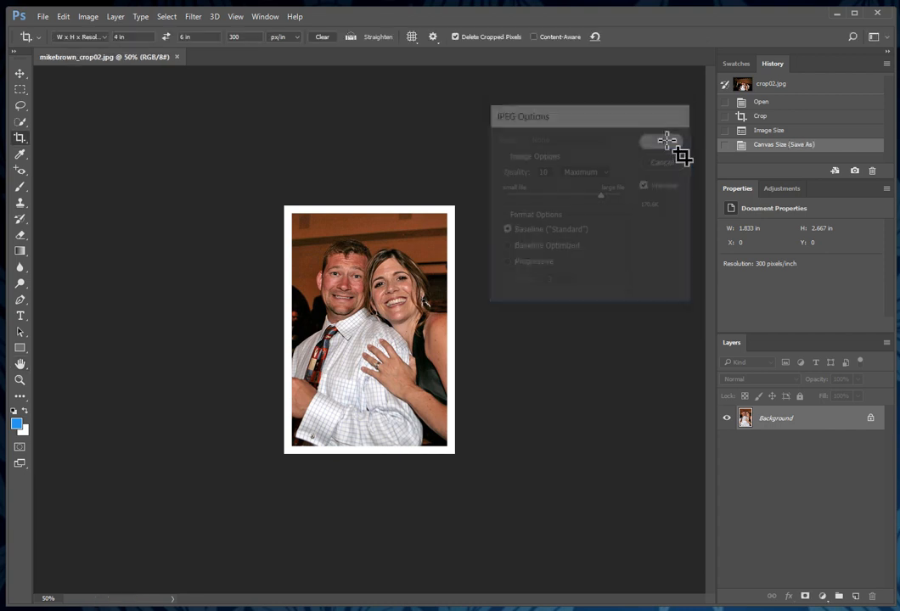
pyautogui.click(663, 142)
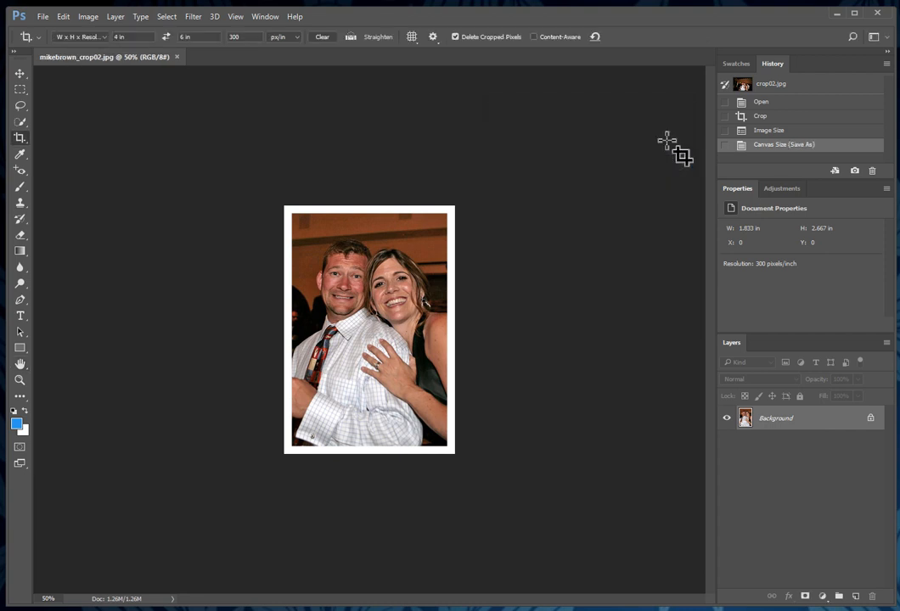